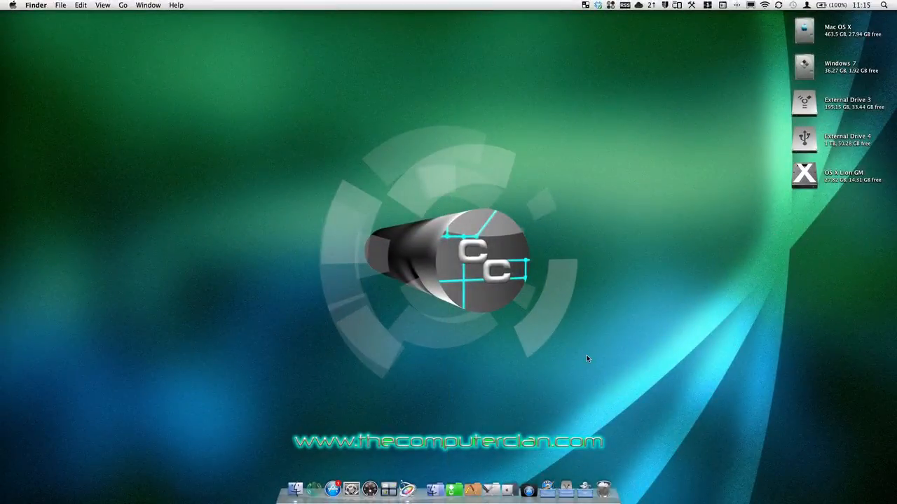
mouse_move(616, 382)
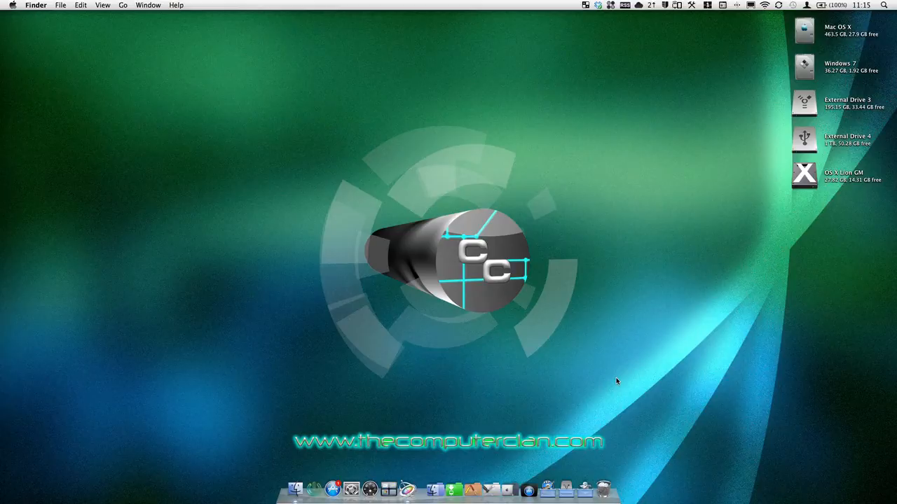
mouse_move(613, 381)
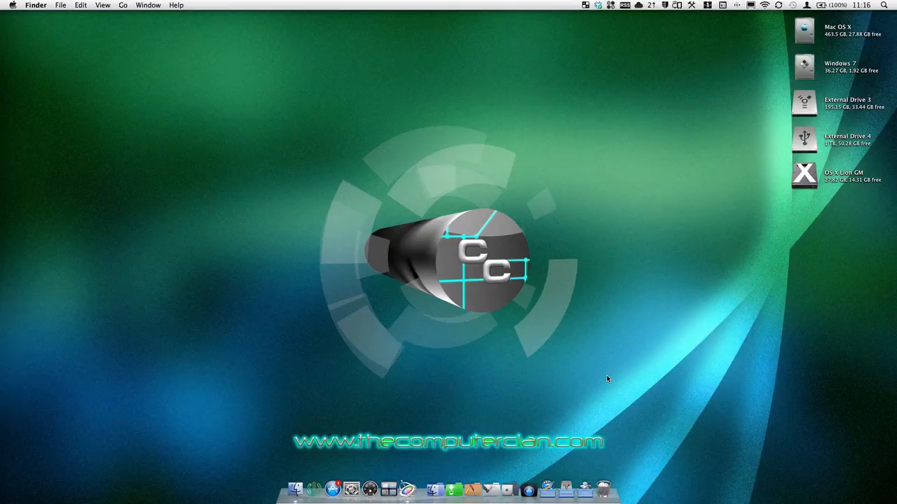
mouse_move(429, 412)
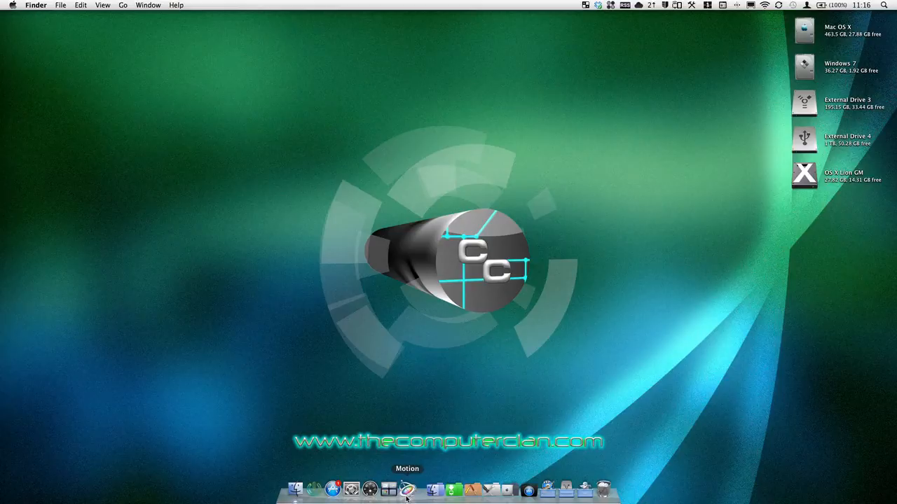
mouse_move(409, 489)
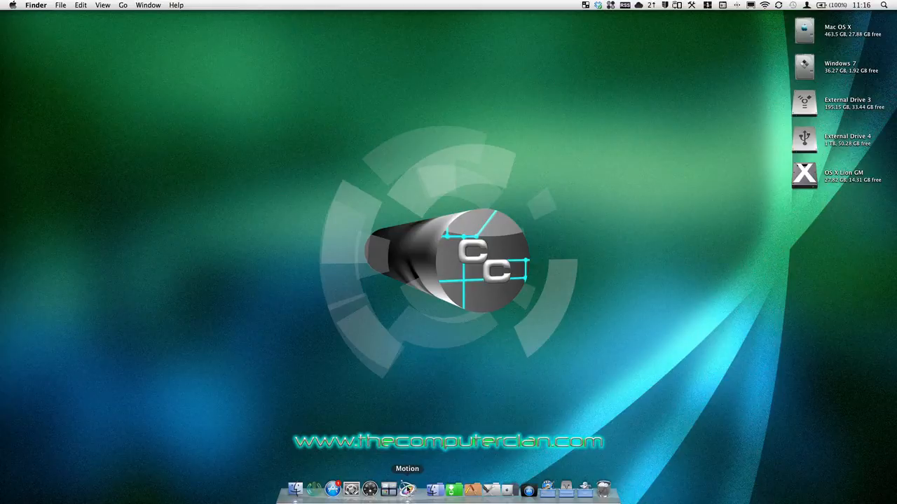
Launch Motion and browse the Project Browser templates down to the Blank project types
left_click(407, 487)
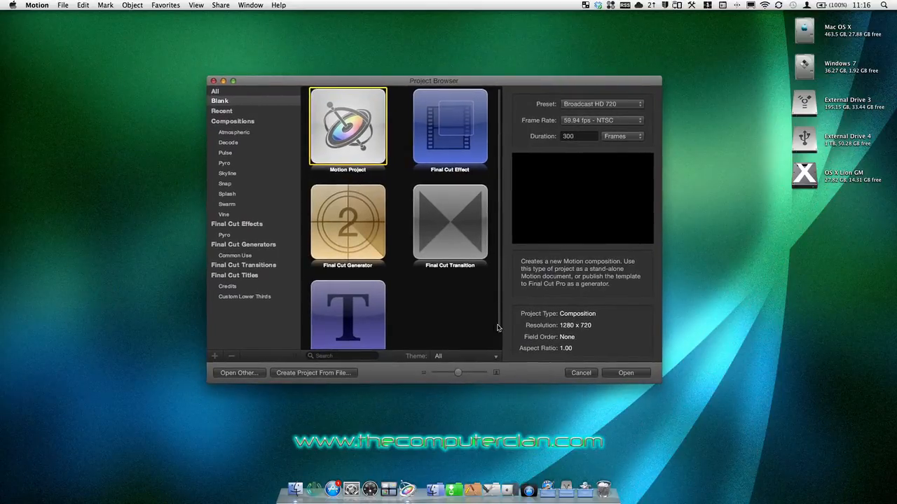
mouse_move(227, 134)
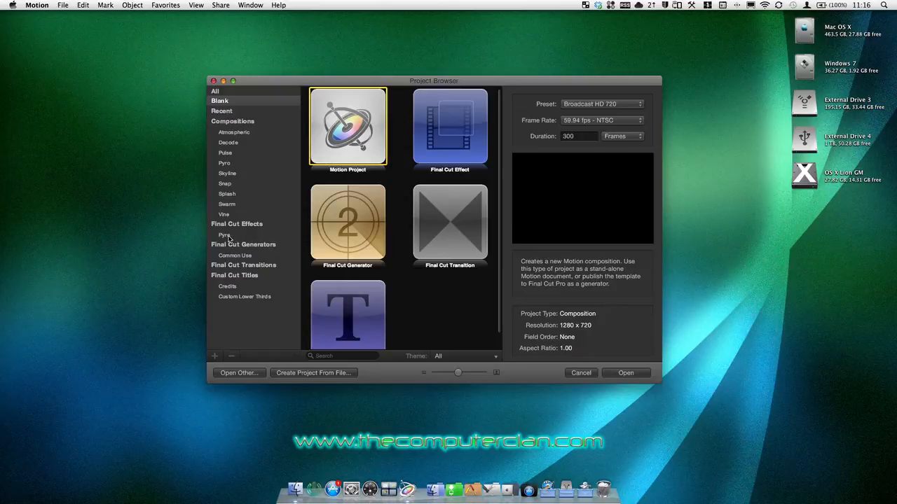
left_click(224, 235)
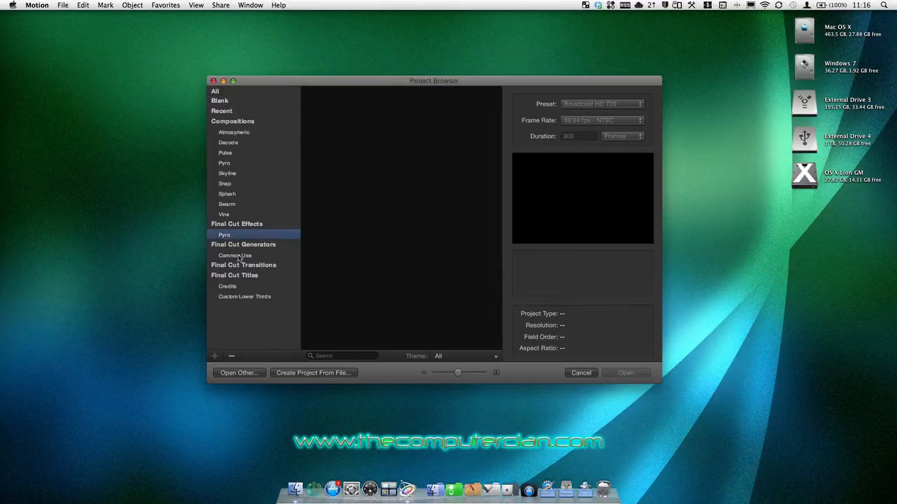
left_click(236, 256)
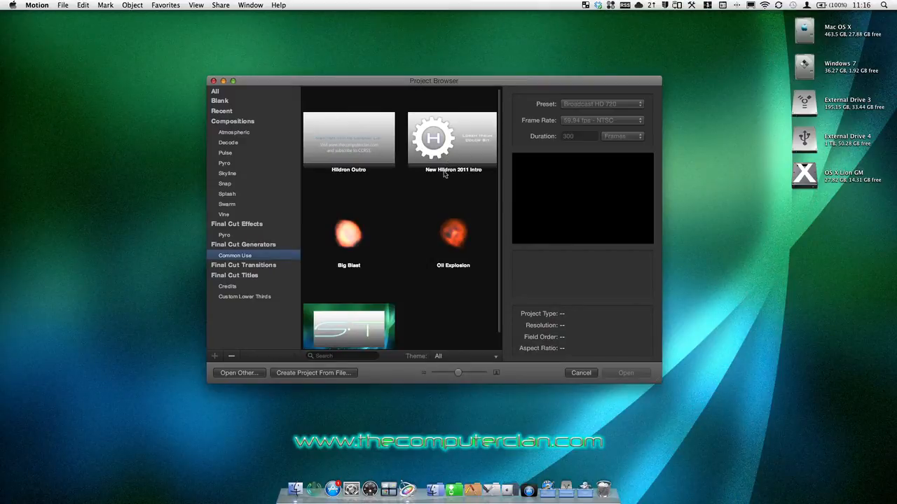
left_click(216, 91)
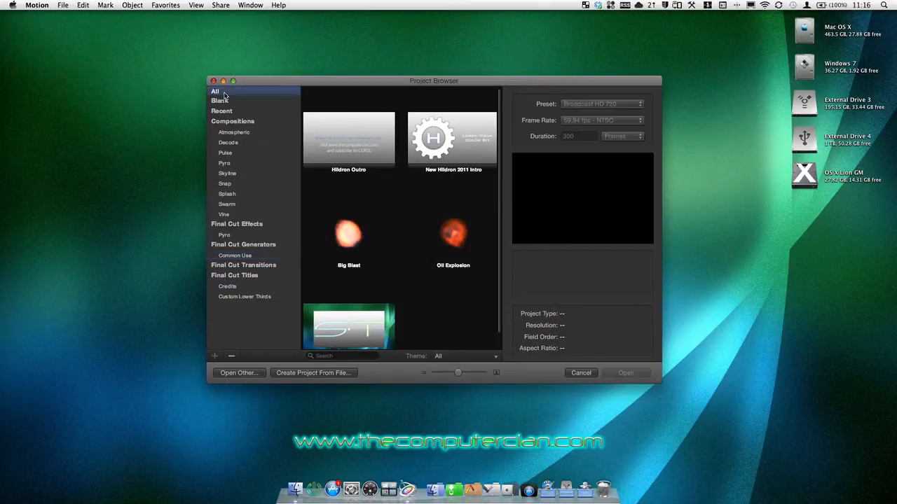
left_click(220, 101)
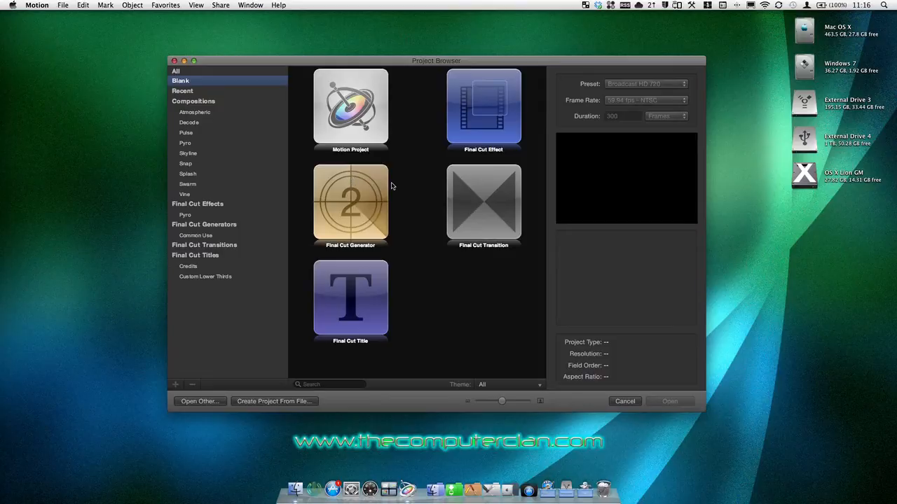
Compare the Final Cut Title, Effect and Transition types, then choose a standalone Motion Project
left_click(350, 300)
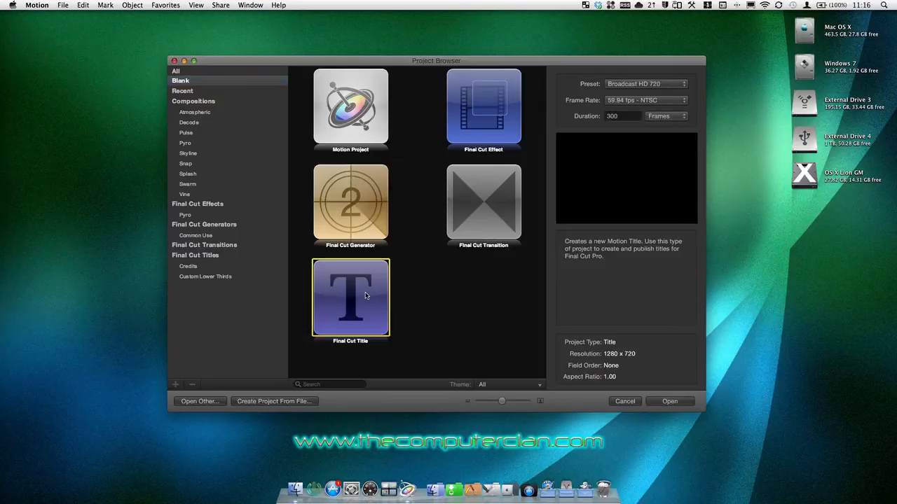
mouse_move(408, 295)
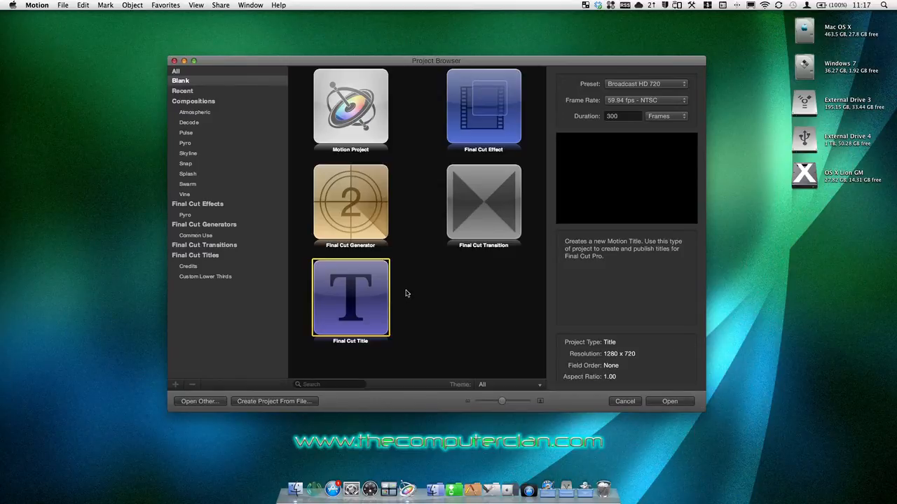
left_click(483, 109)
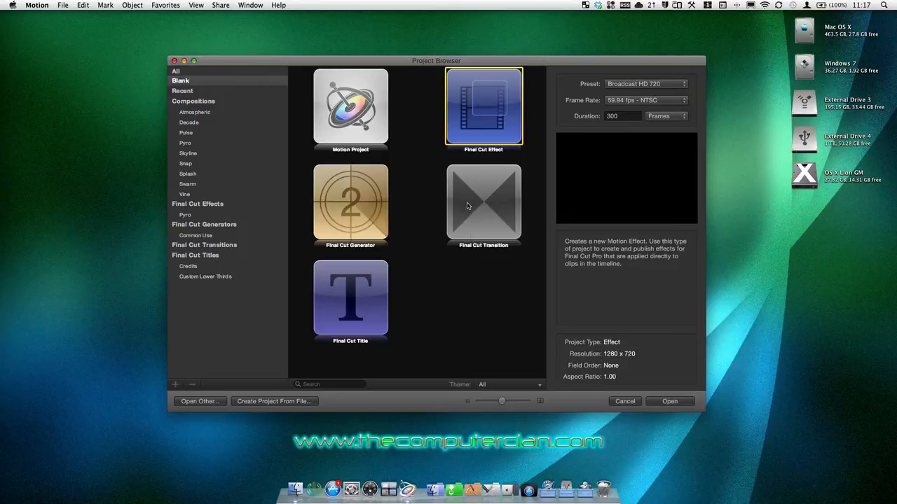
left_click(483, 203)
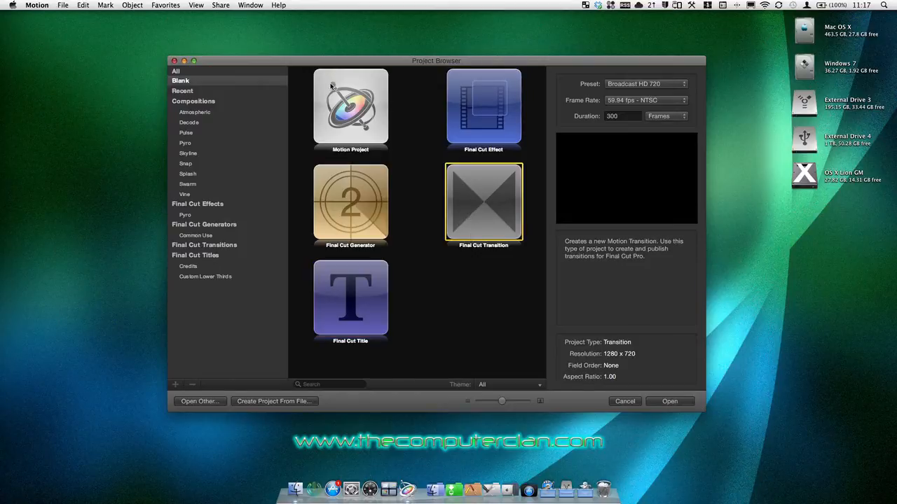
left_click(350, 109)
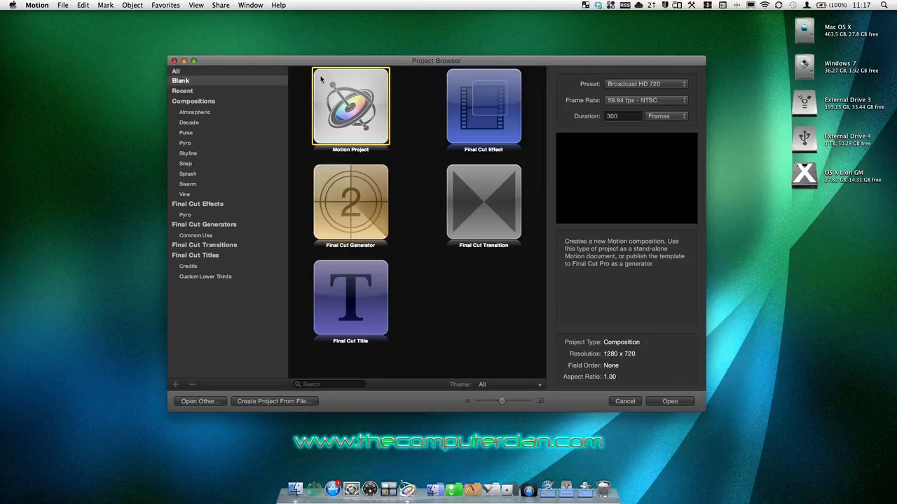
mouse_move(671, 90)
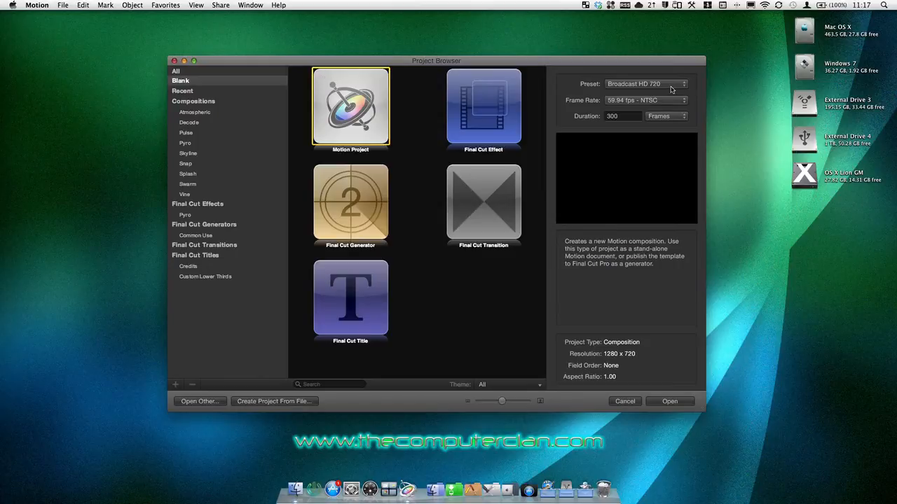
Keep the Broadcast HD 720 preset and set the frame rate to 30 fps
left_click(643, 84)
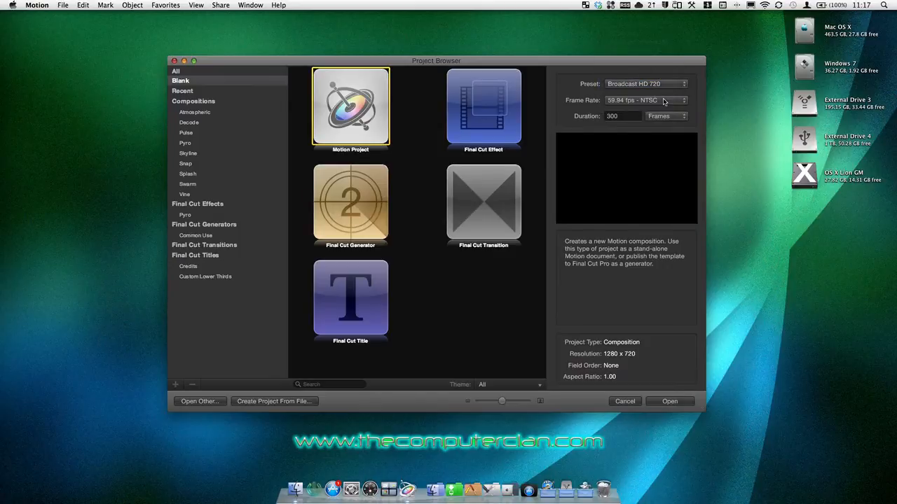
left_click(644, 101)
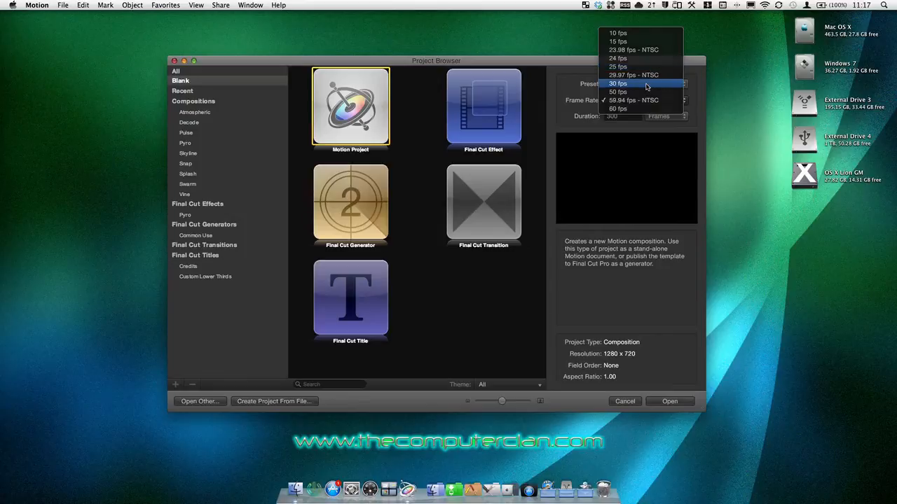
left_click(618, 84)
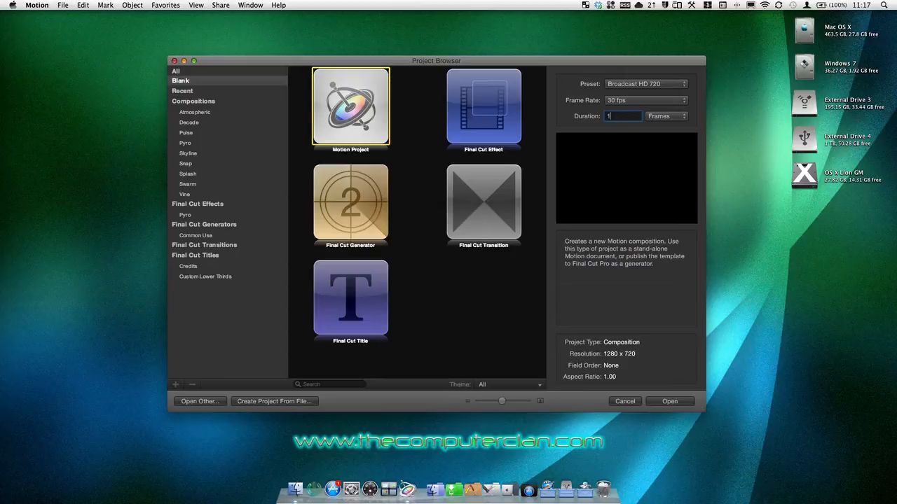
Set the duration to 120 frames (checking timecode units along the way) and create the project
type("120")
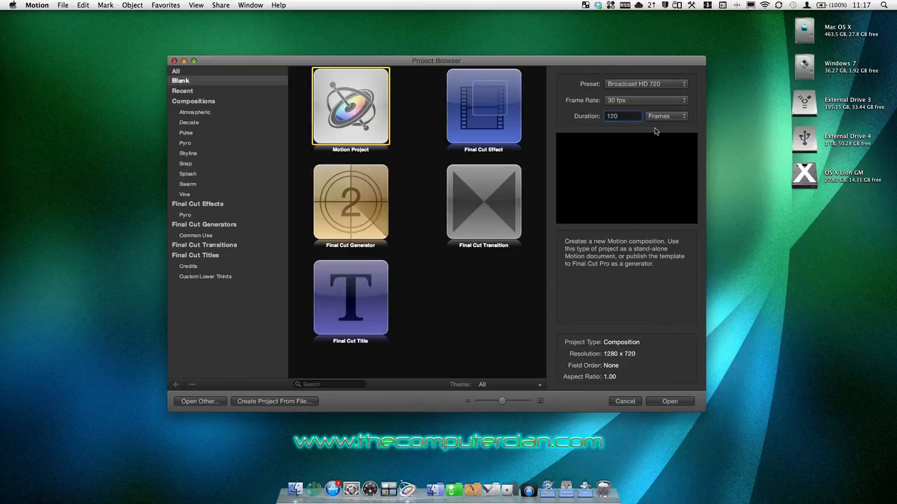
left_click(664, 115)
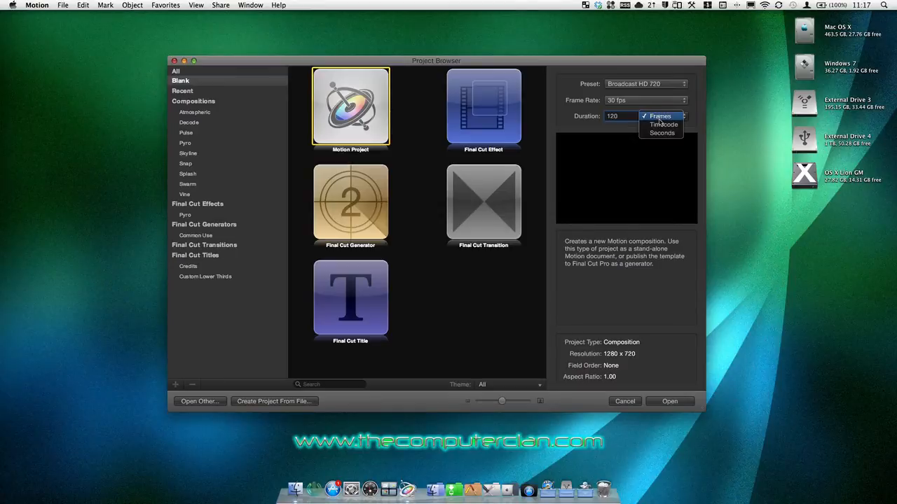
left_click(663, 125)
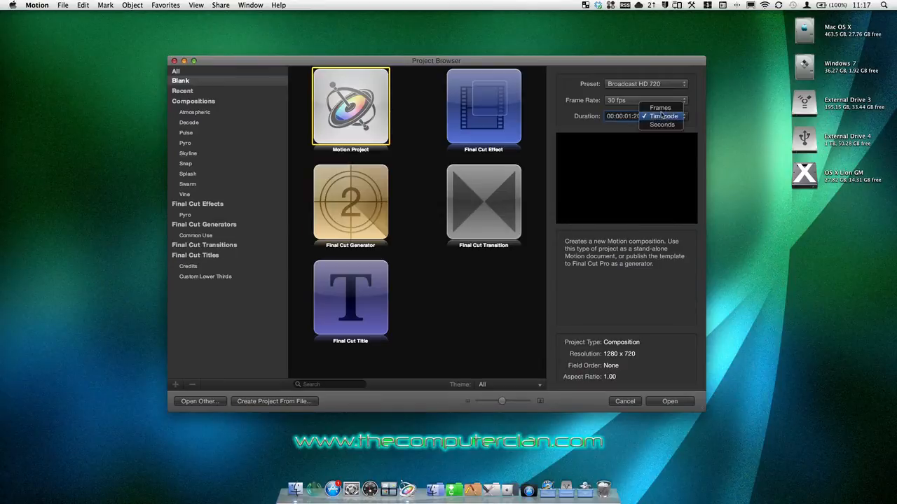
left_click(660, 107)
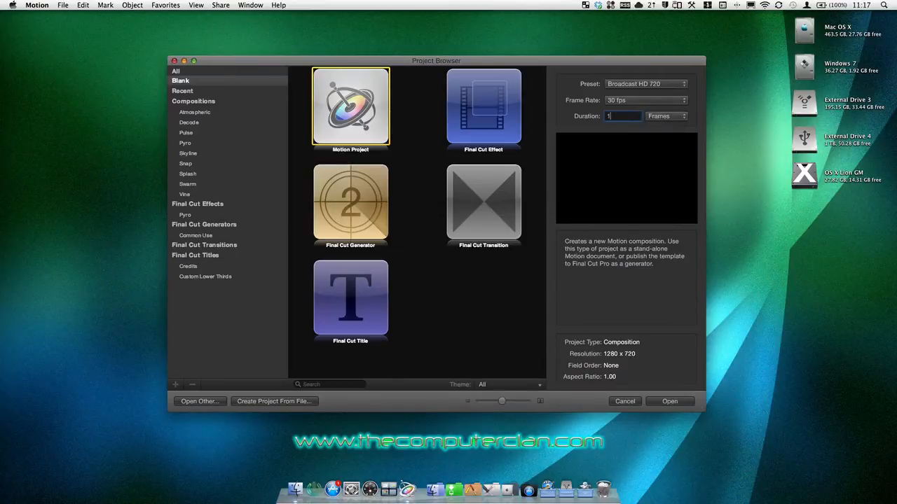
type("40")
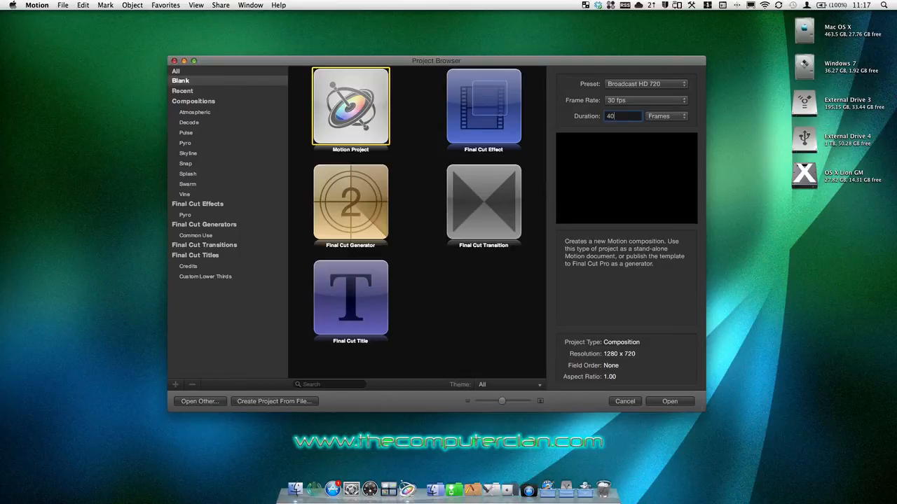
type("120")
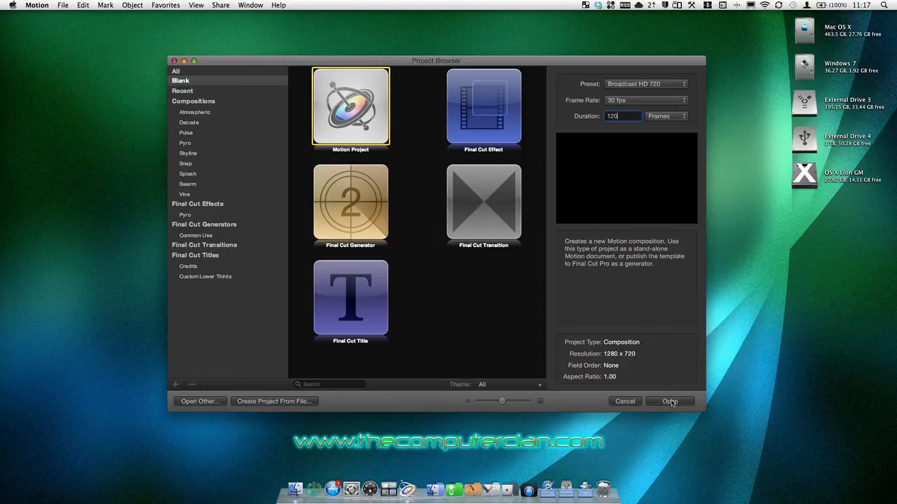
left_click(670, 401)
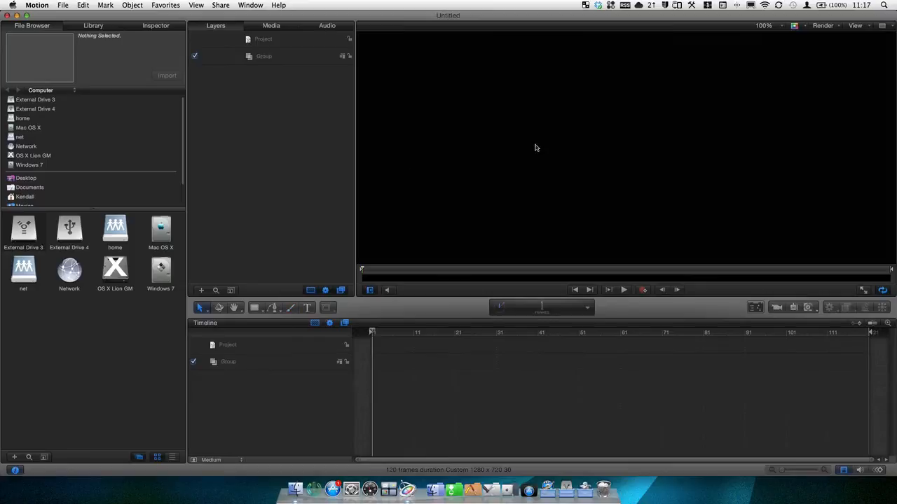
mouse_move(86, 42)
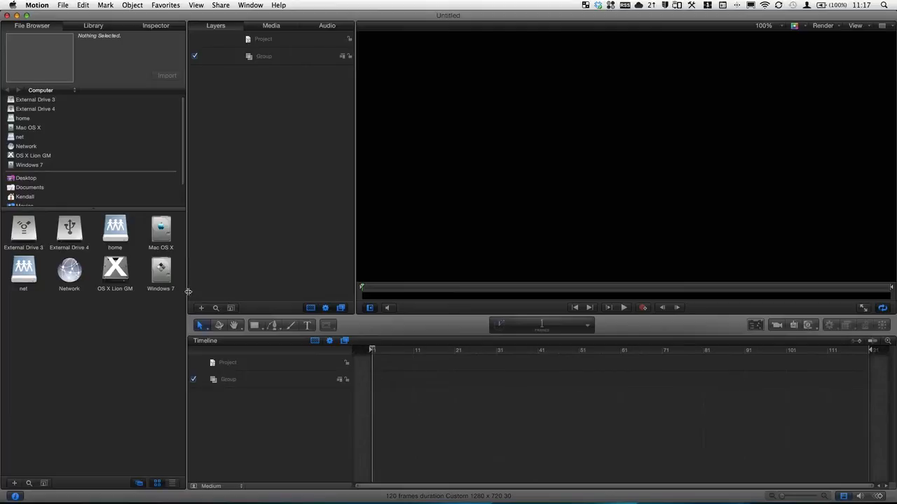
mouse_move(70, 474)
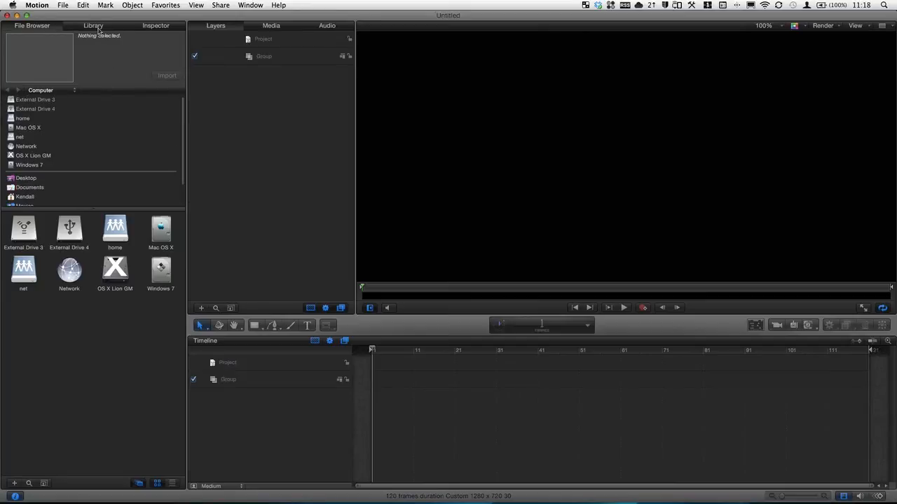
left_click(93, 26)
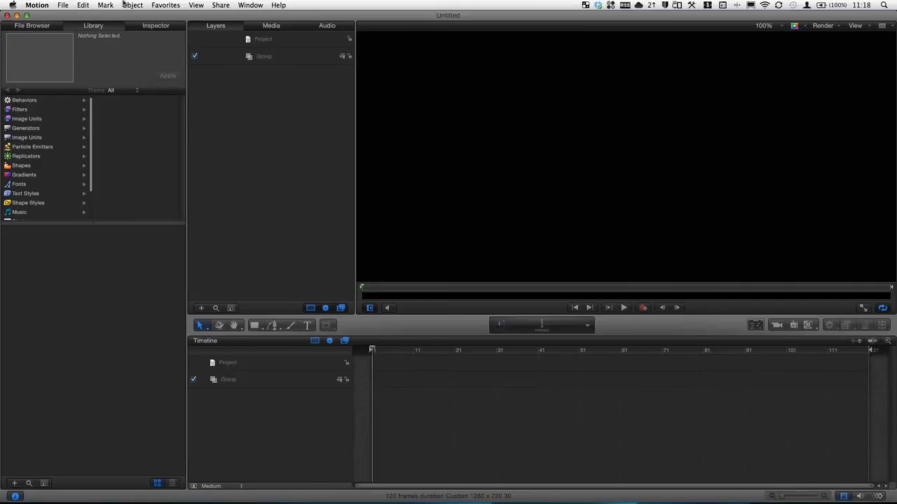
left_click(155, 25)
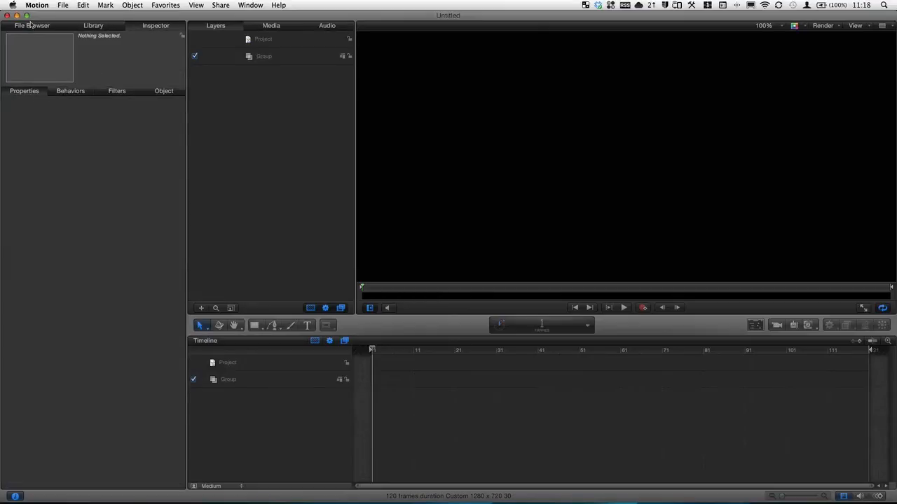
left_click(31, 25)
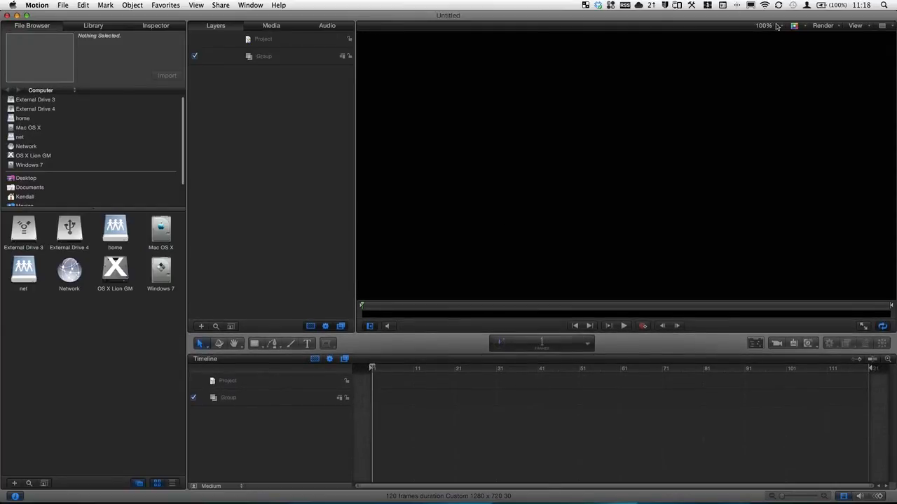
Set the canvas zoom to 50% so the whole frame is visible
left_click(764, 25)
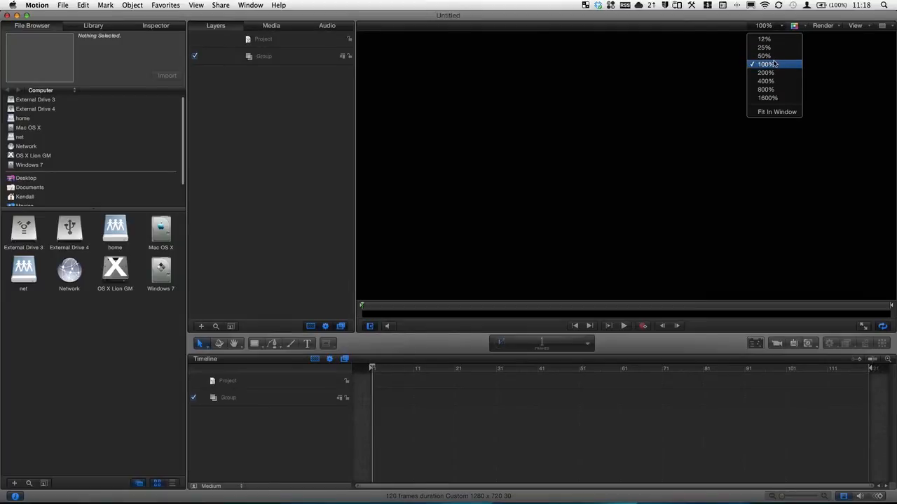
left_click(763, 56)
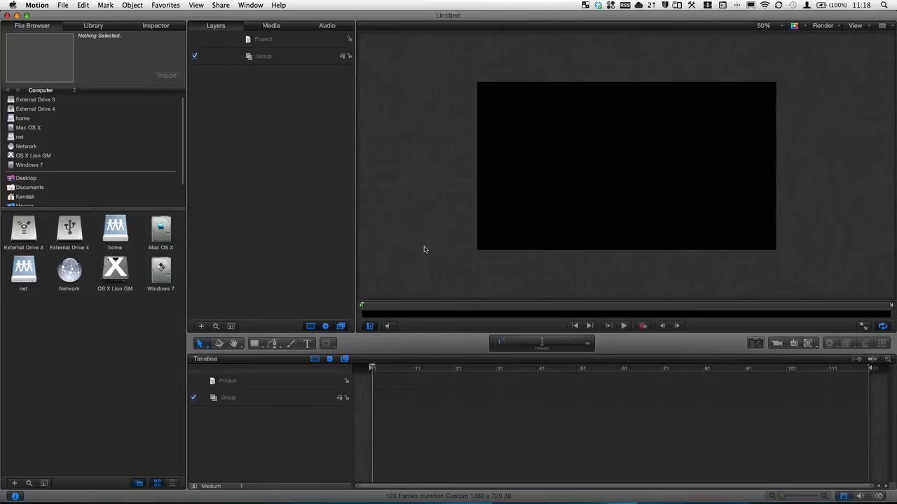
mouse_move(426, 336)
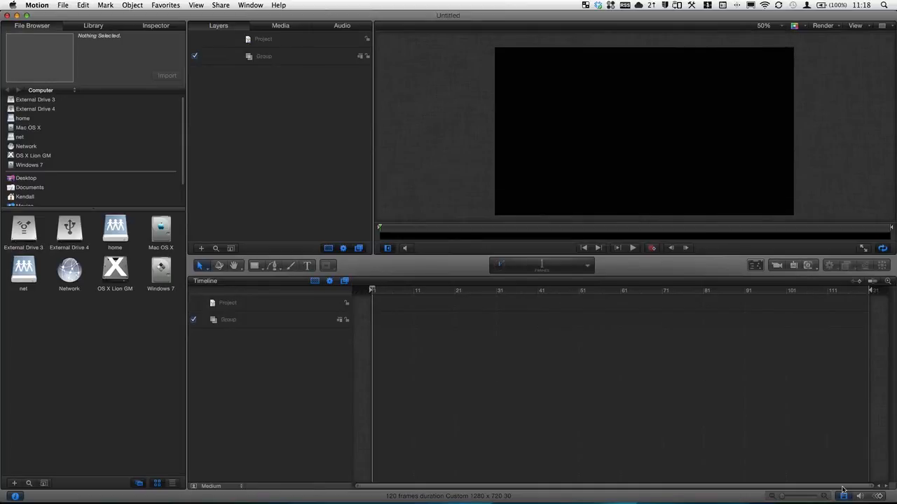
mouse_move(860, 496)
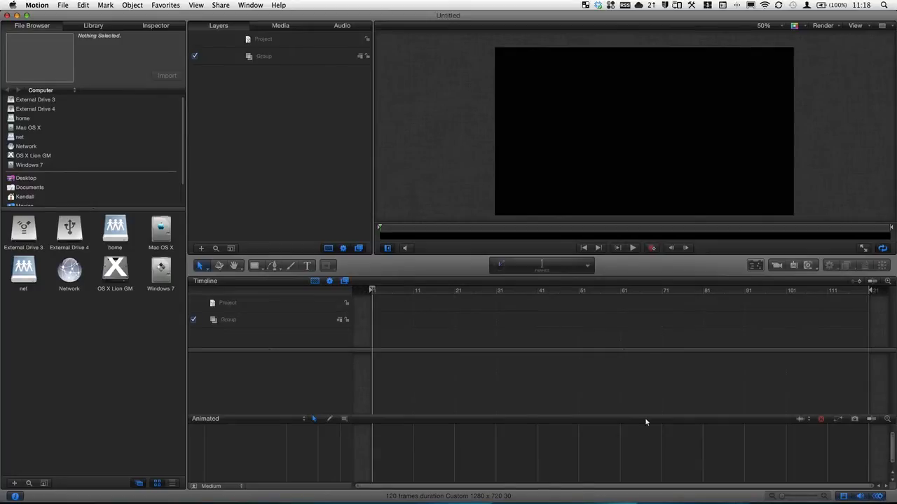
mouse_move(736, 451)
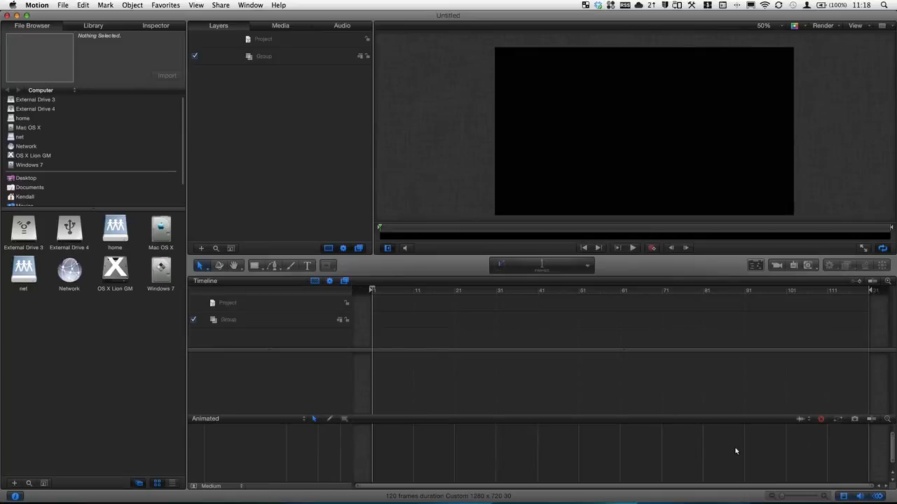
mouse_move(806, 493)
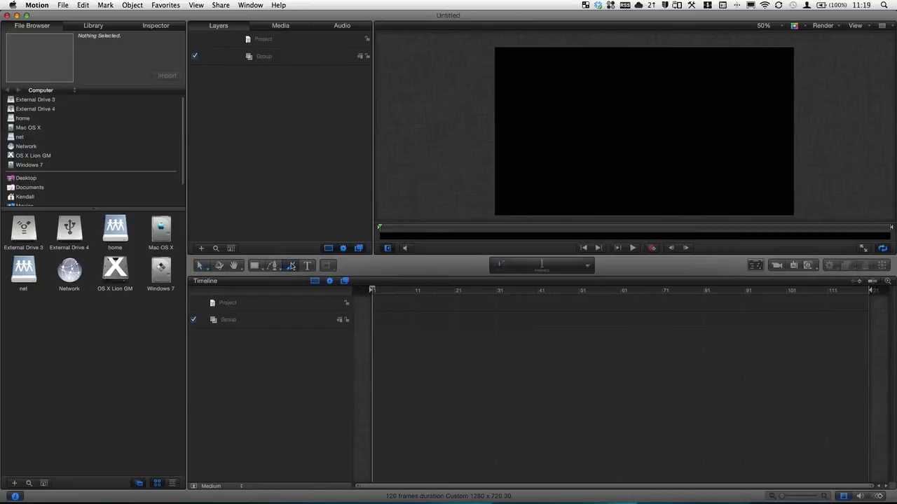
Switch to the Paint Stroke tool for freehand strokes
left_click(290, 266)
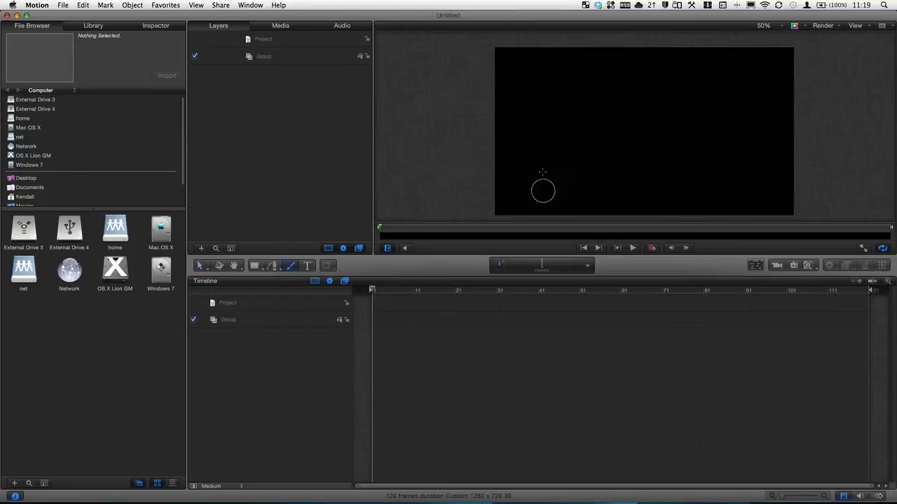
mouse_move(490, 157)
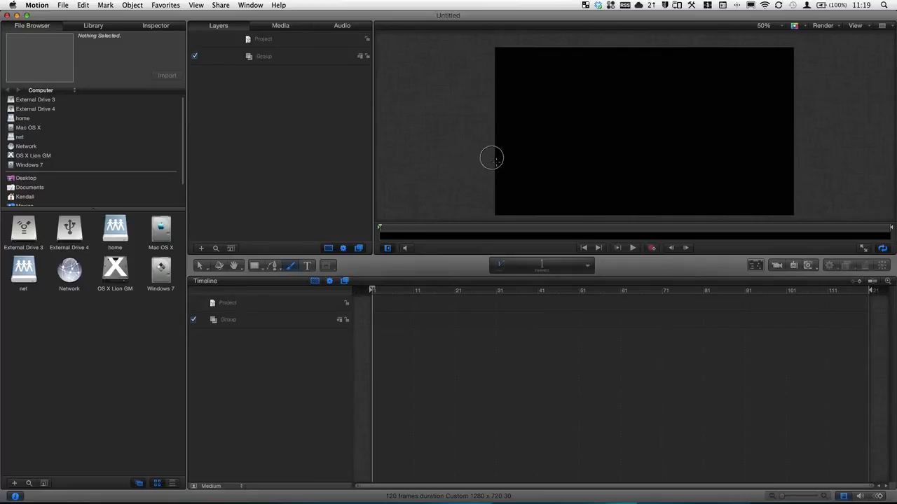
mouse_move(482, 139)
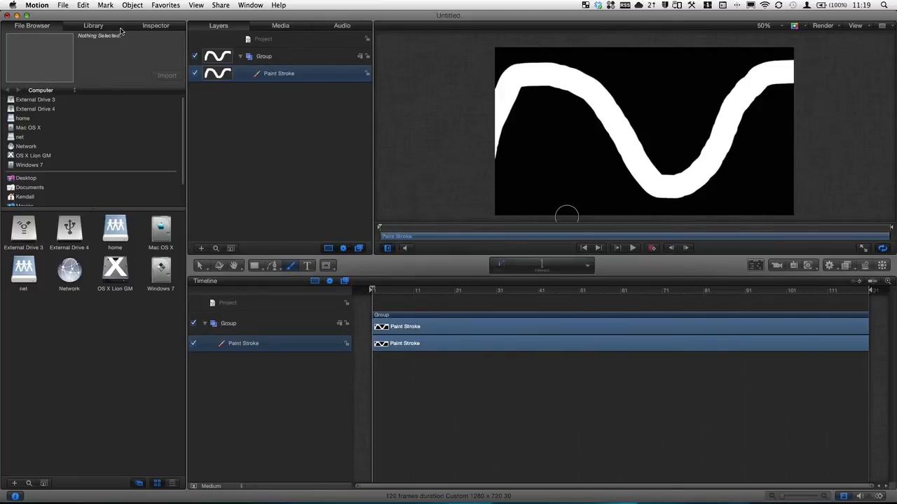
Show the stroke's Inspector and browse the Shape Style presets down to the Light styles
left_click(156, 25)
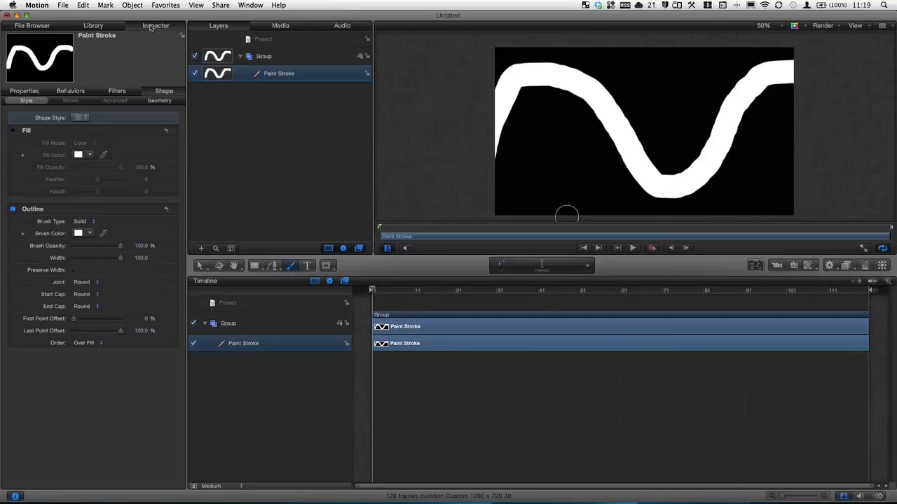
mouse_move(768, 286)
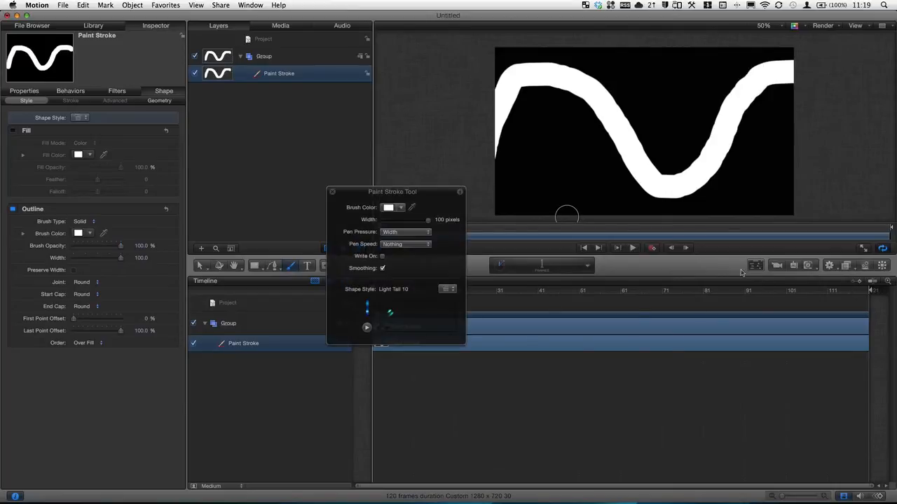
left_click_drag(392, 191, 257, 128)
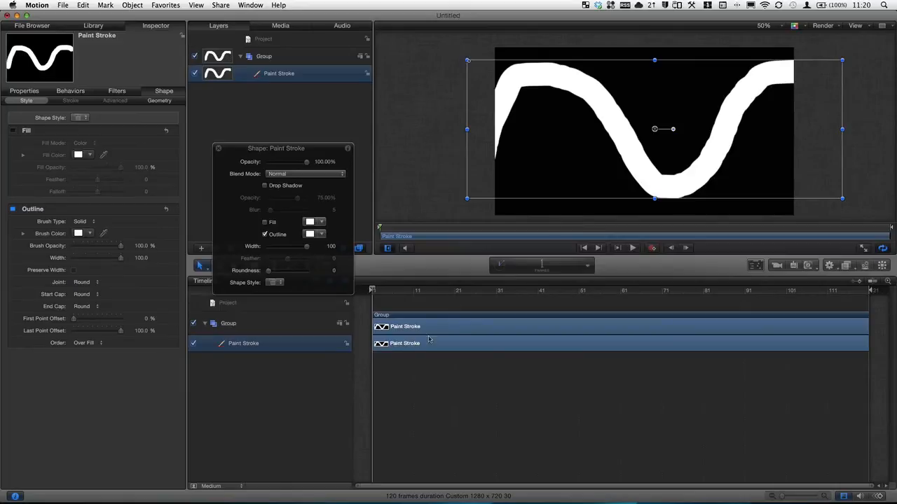
mouse_move(280, 283)
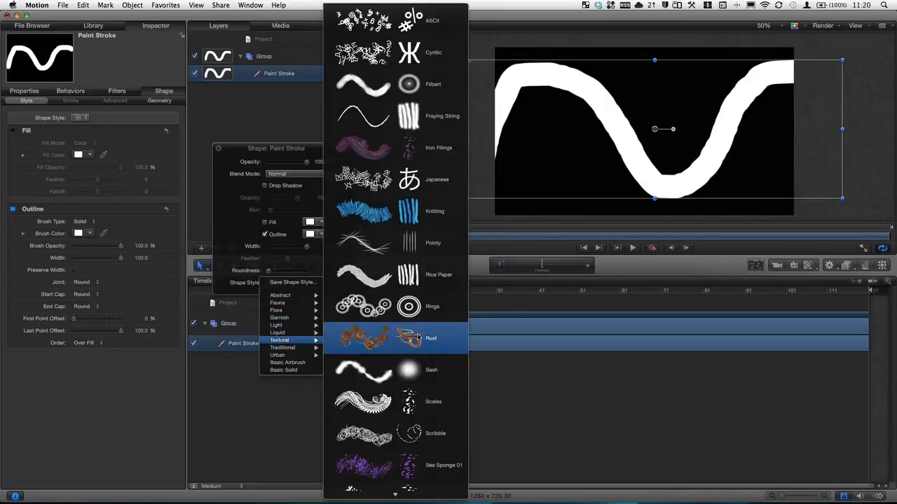
scroll("down", 3)
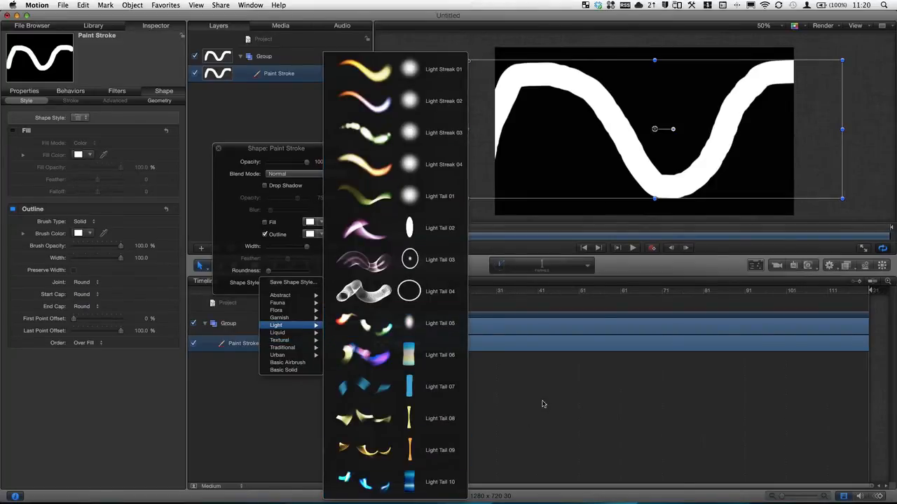
mouse_move(424, 434)
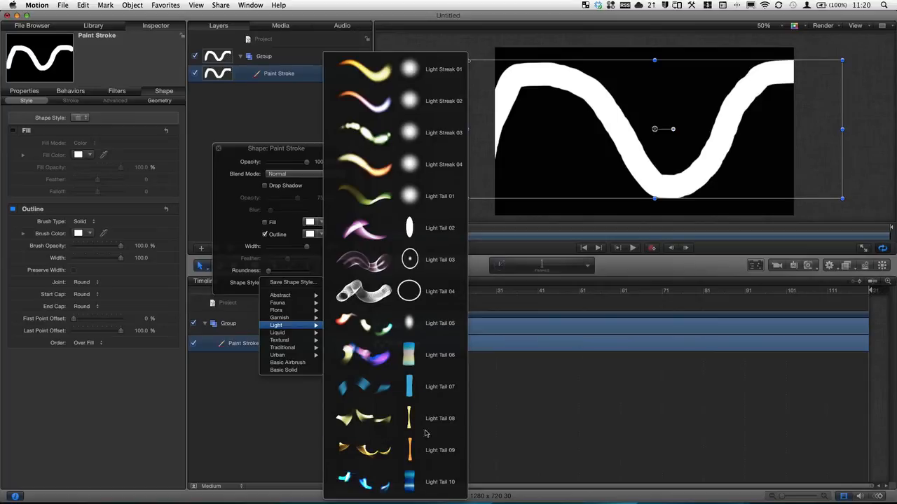
mouse_move(235, 313)
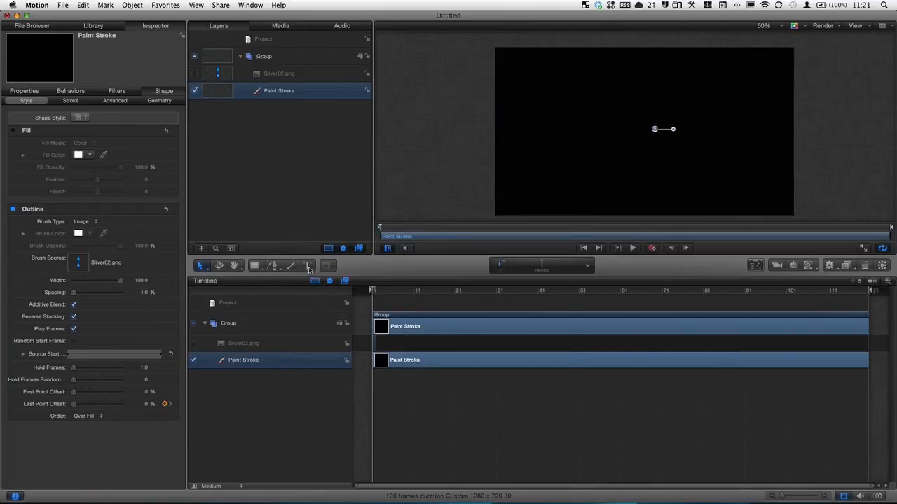
mouse_move(307, 266)
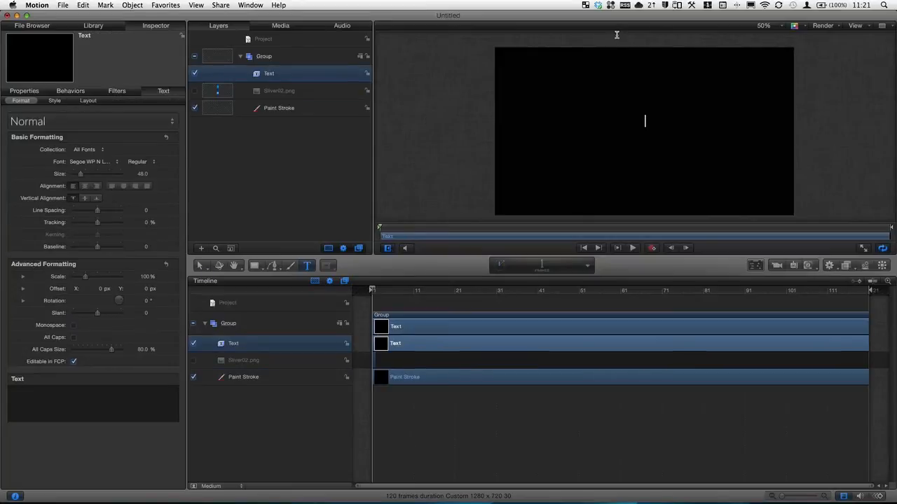
Type the title text 'Hellow World' into the new text layer
type("Hellow Worl")
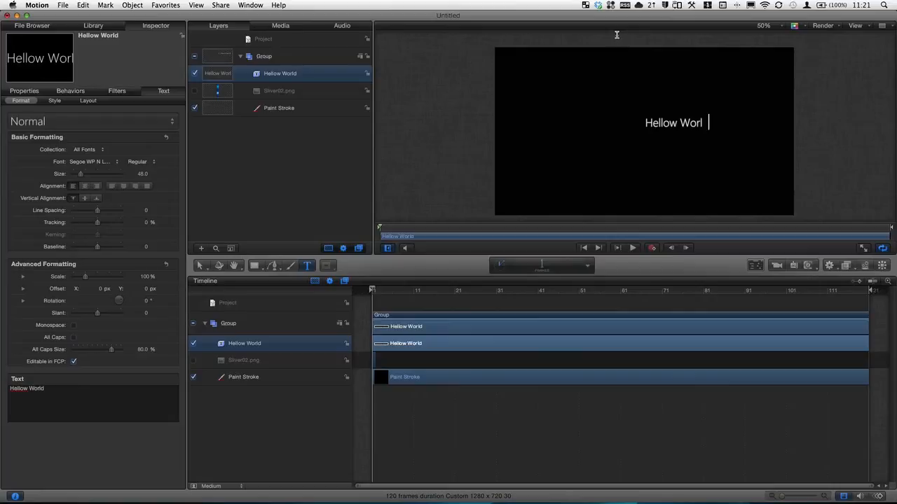
type("d")
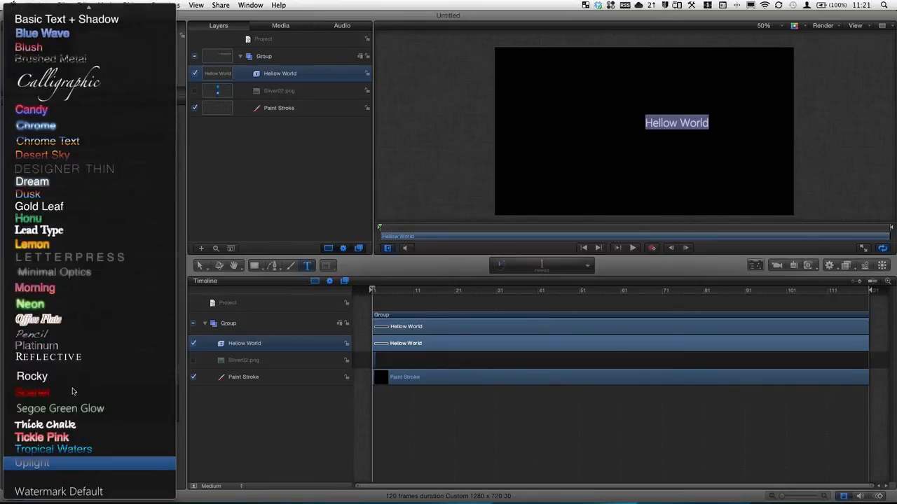
mouse_move(75, 227)
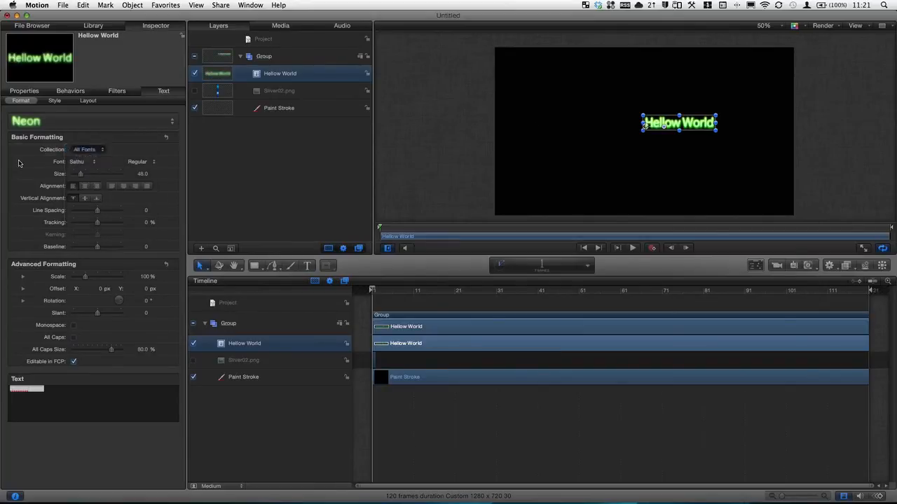
Pick the BeautySchool font for the Neon title and drag its size much larger
left_click(84, 162)
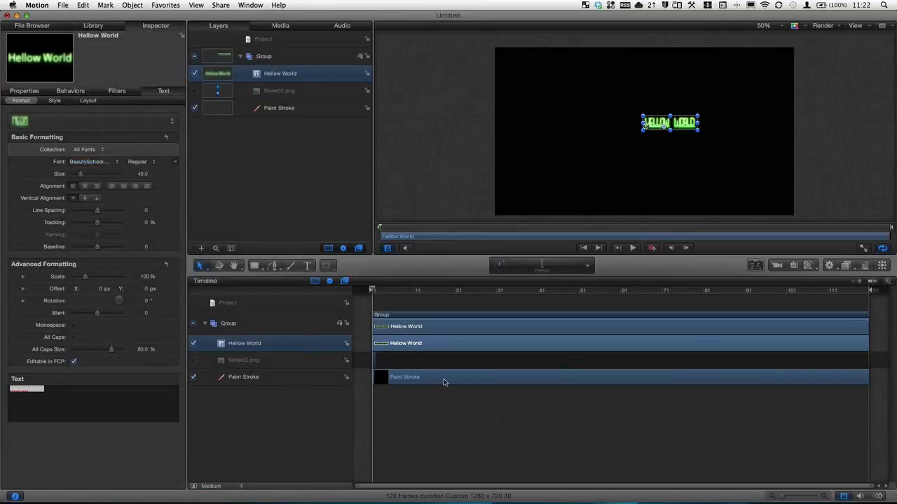
mouse_move(466, 259)
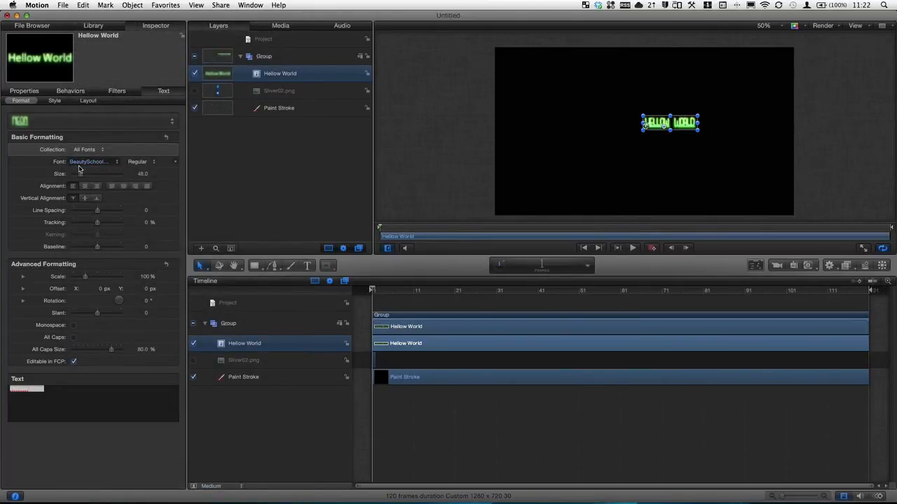
left_click_drag(82, 174, 95, 174)
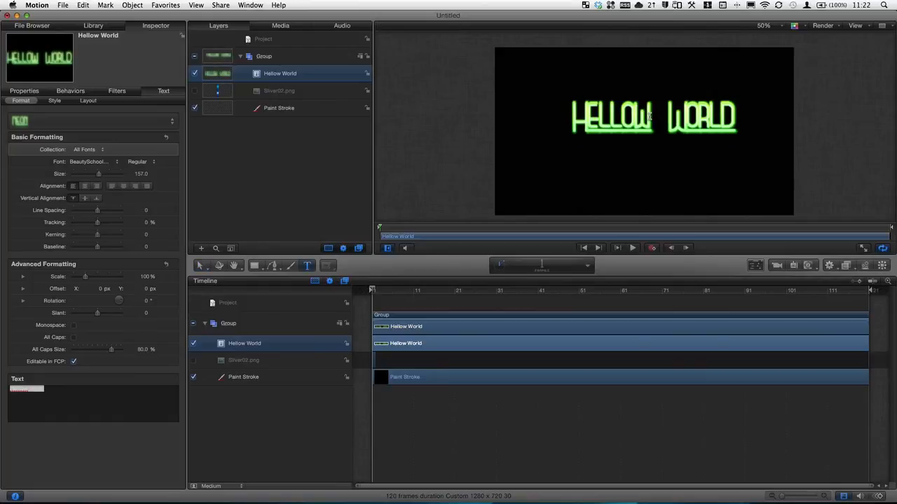
Retype the text as 'Hello World' and drag the title to the centre of the frame
type("Hello World")
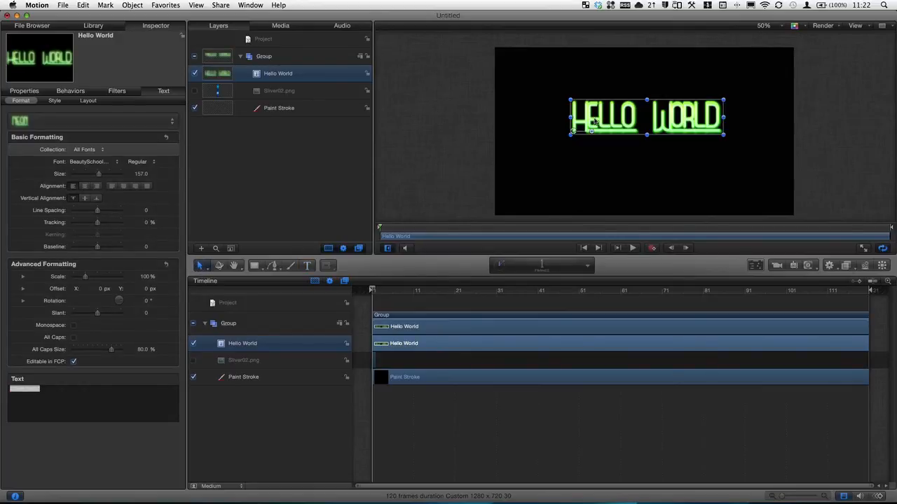
left_click_drag(644, 118, 638, 132)
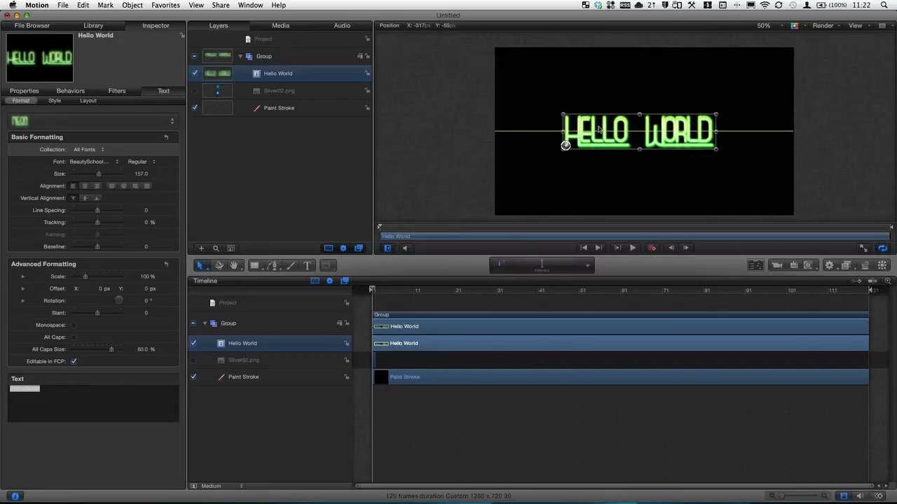
left_click_drag(599, 129, 618, 133)
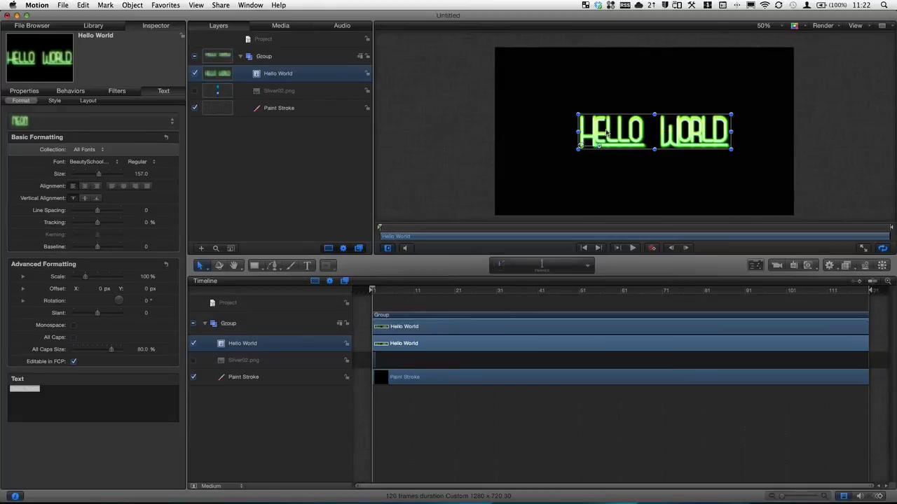
mouse_move(456, 265)
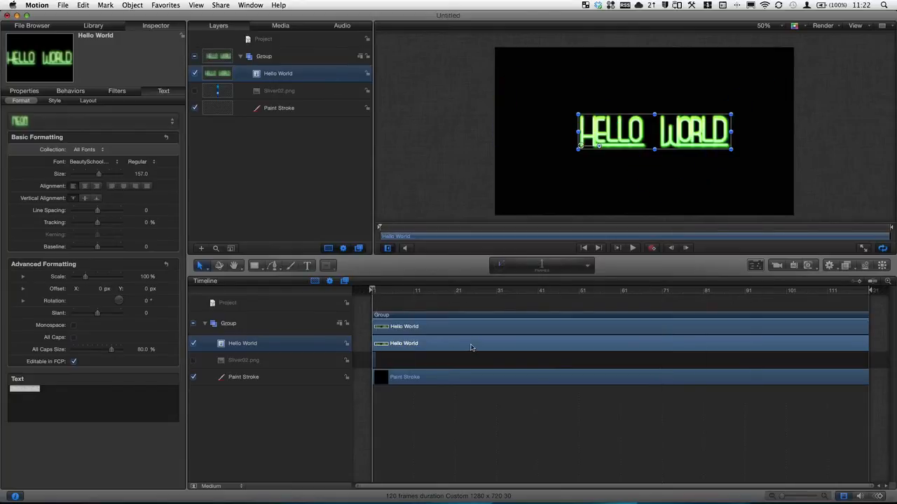
mouse_move(471, 347)
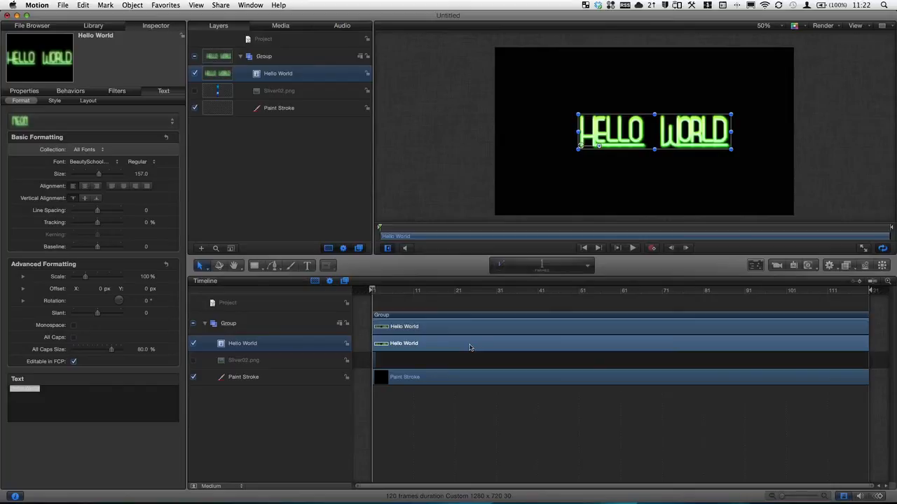
mouse_move(745, 311)
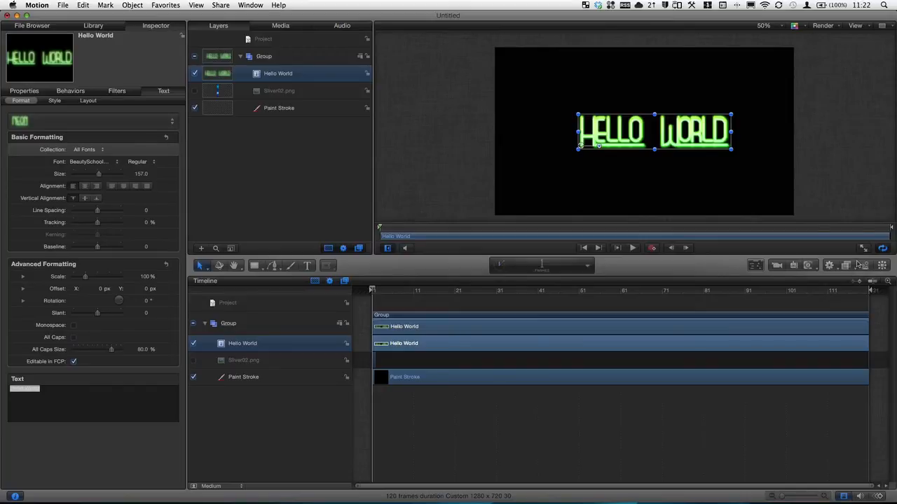
mouse_move(829, 267)
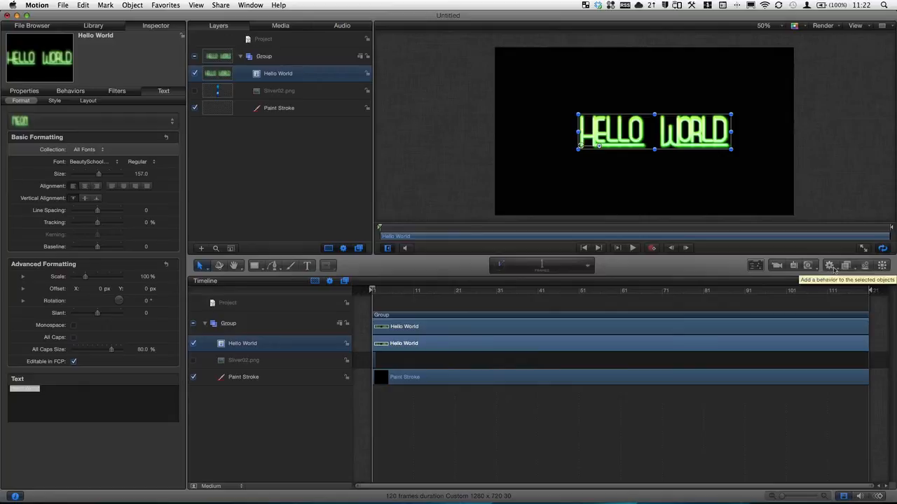
Add a Basic Motion Fade In/Fade Out behavior to the title and scrub to preview it
left_click(829, 265)
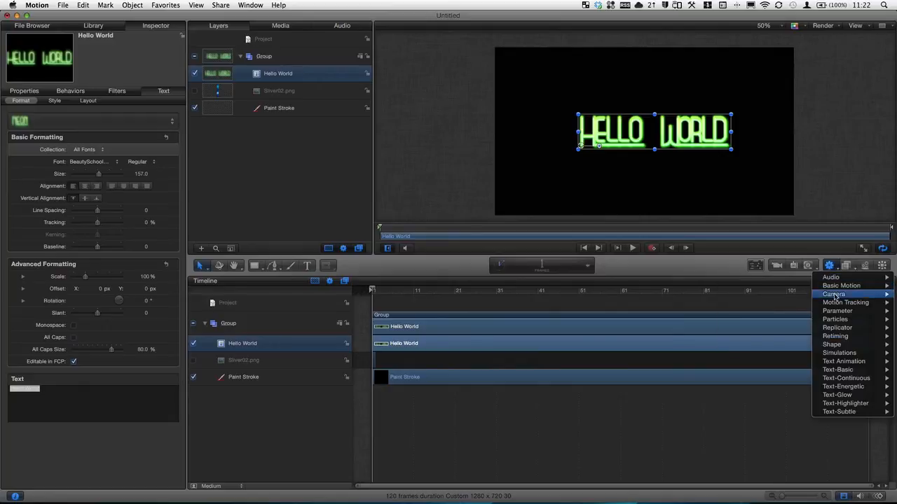
mouse_move(837, 312)
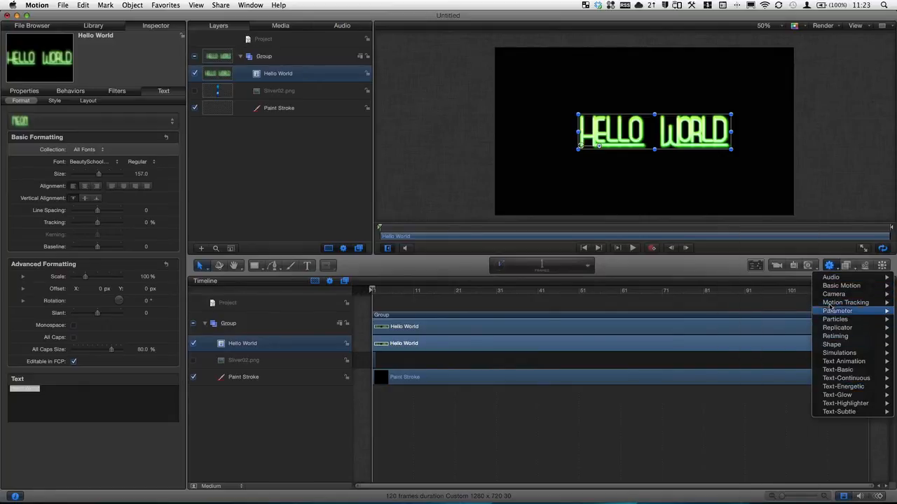
mouse_move(840, 286)
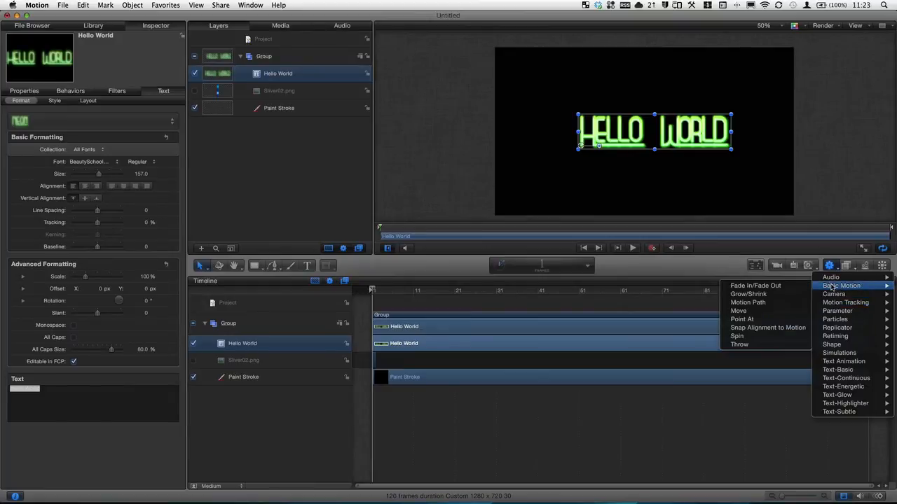
mouse_move(755, 285)
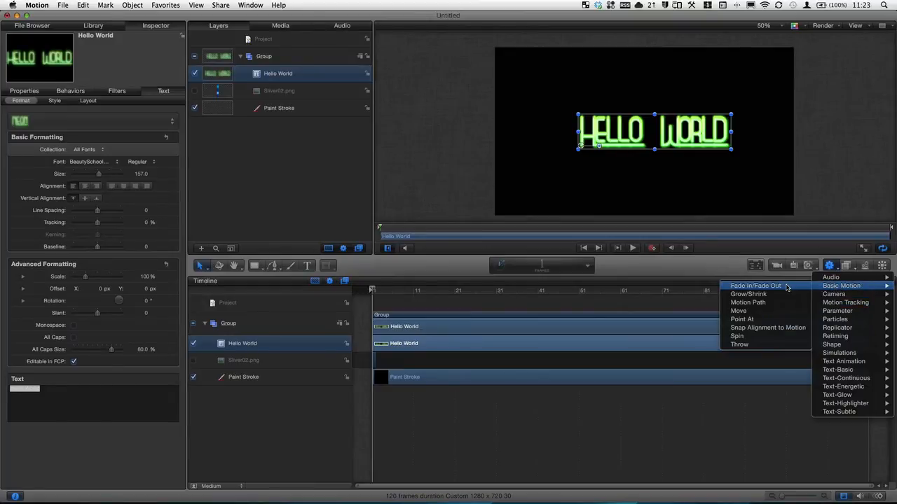
left_click(756, 286)
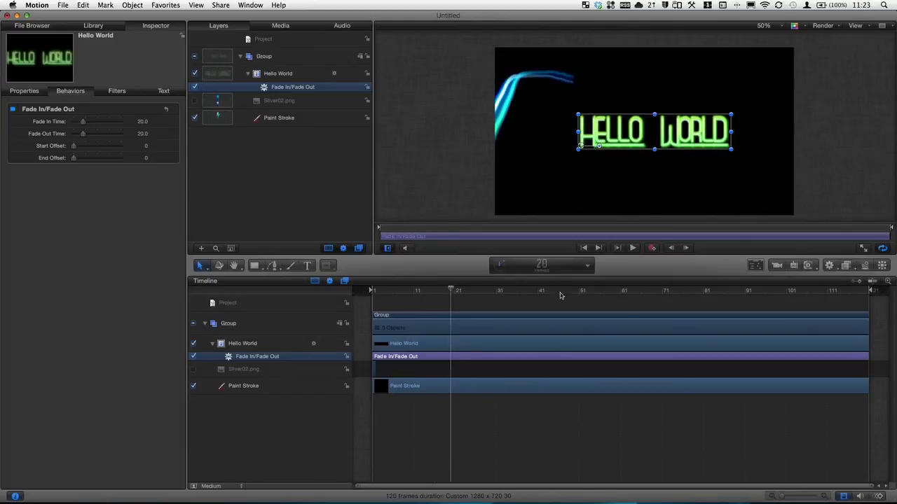
left_click_drag(451, 290, 849, 290)
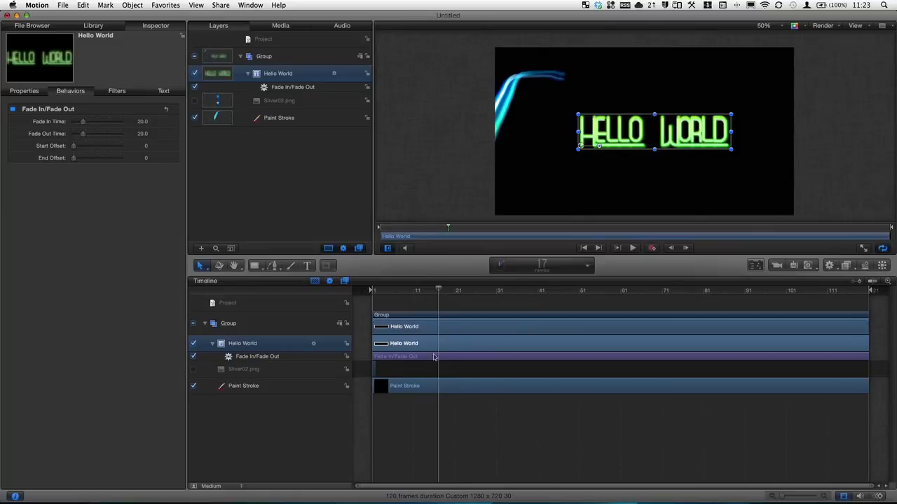
left_click(63, 5)
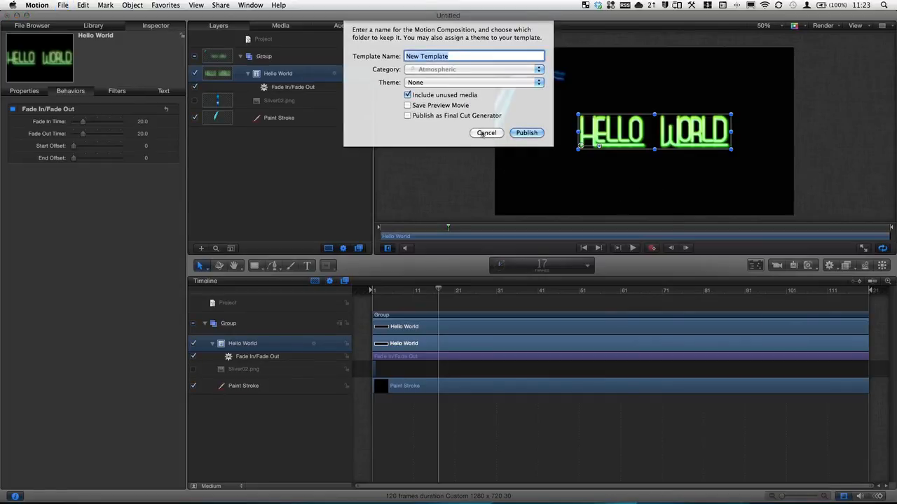
Cancel the Publish Template dialog and show the title's Text formatting settings
left_click(408, 115)
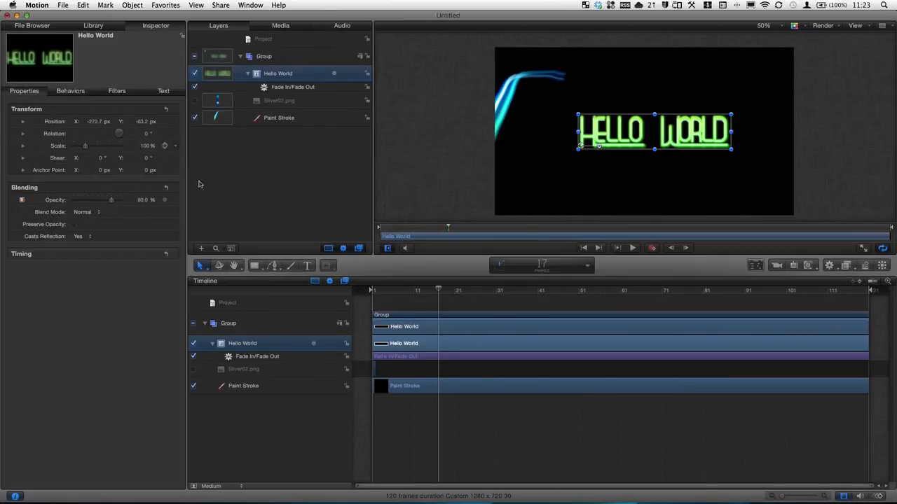
mouse_move(90, 100)
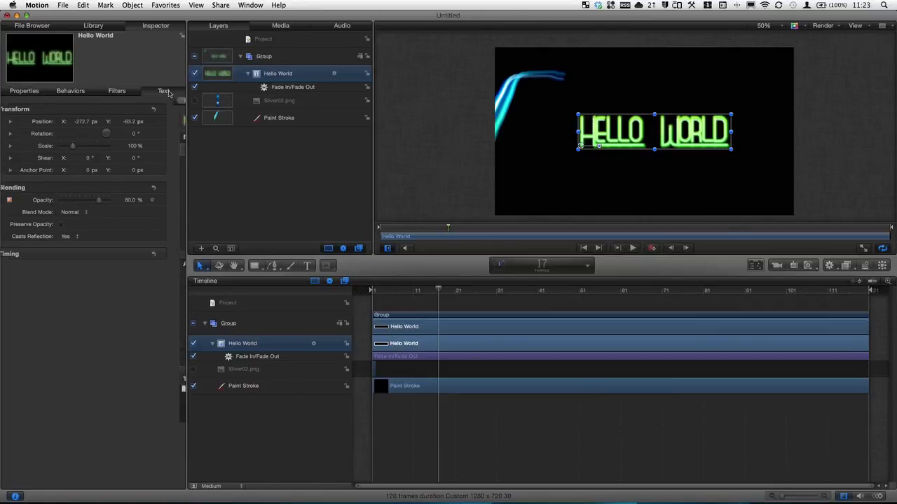
left_click(162, 90)
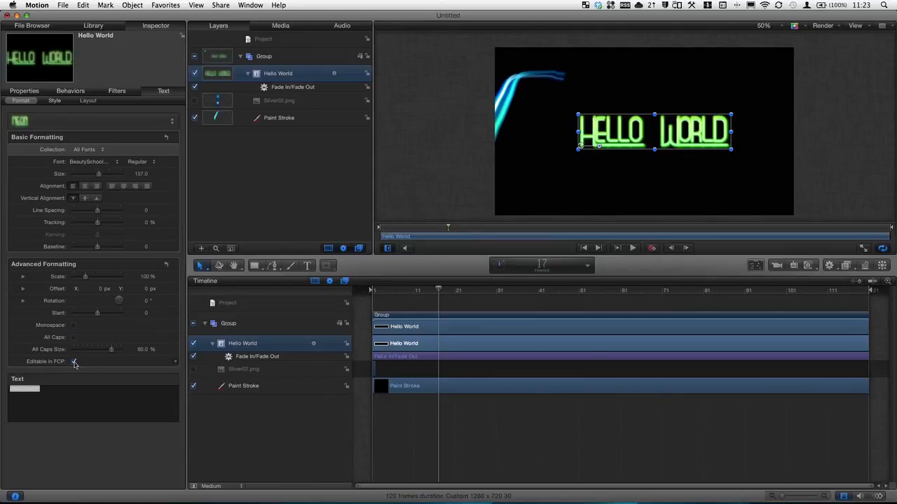
left_click(73, 361)
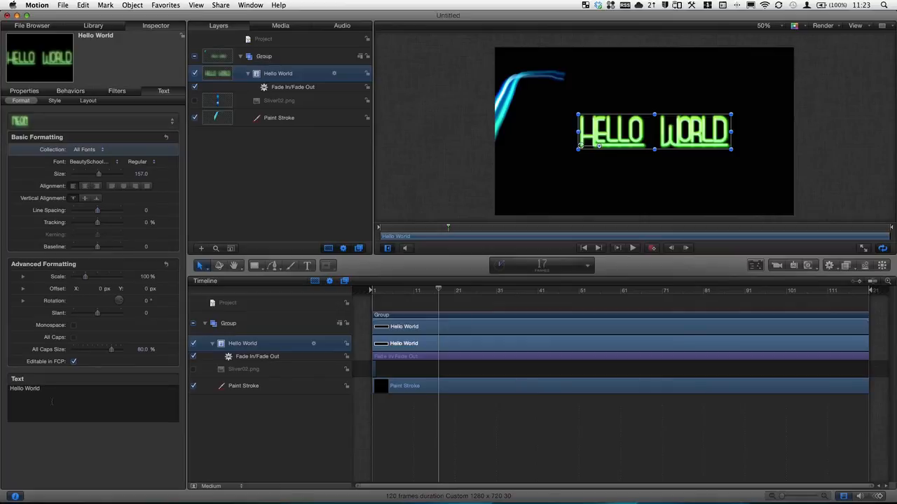
mouse_move(382, 322)
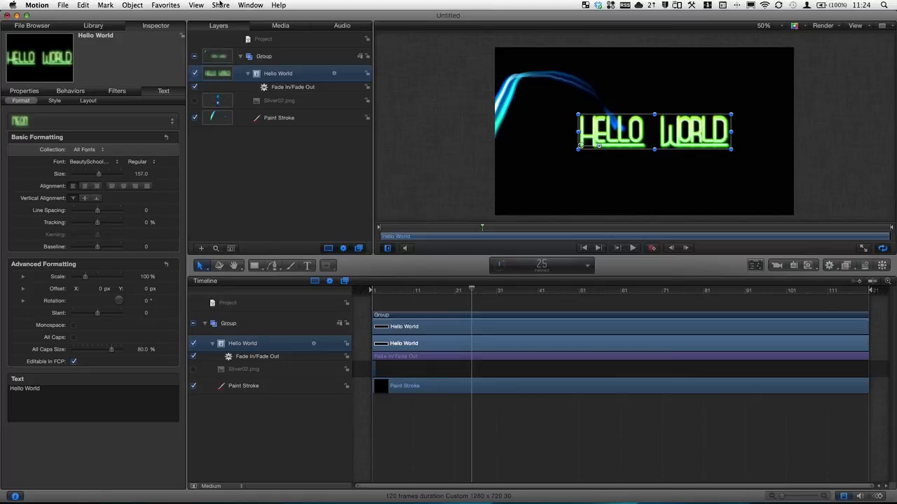
left_click(220, 6)
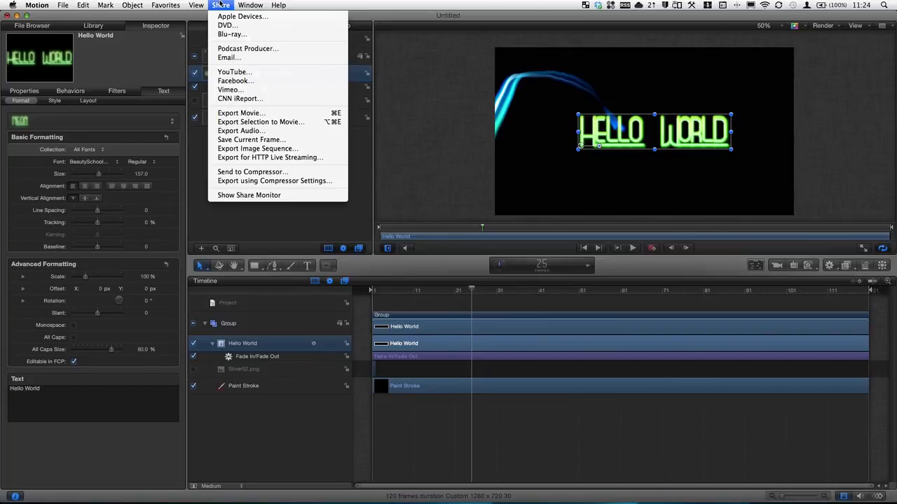
mouse_move(225, 25)
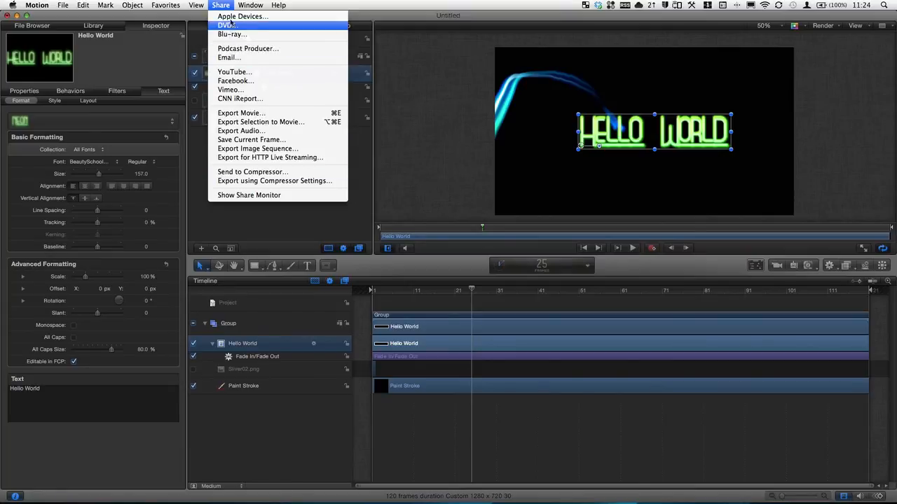
mouse_move(233, 34)
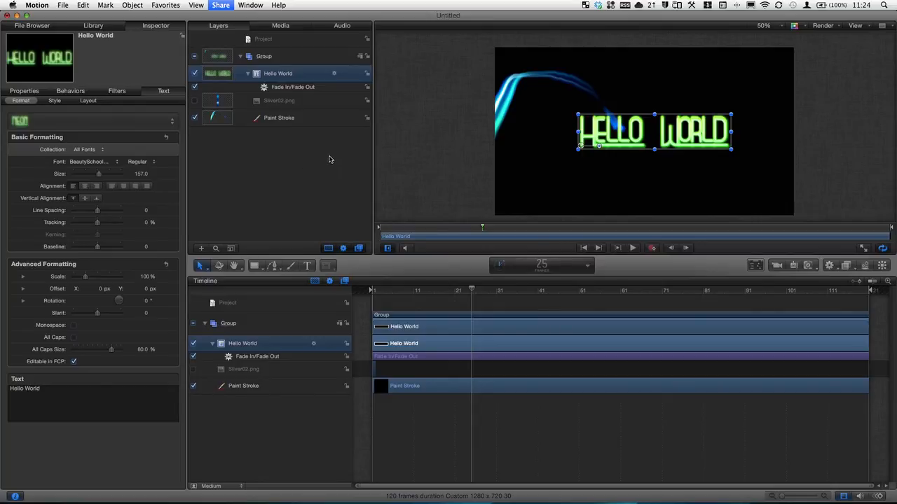
left_click(220, 5)
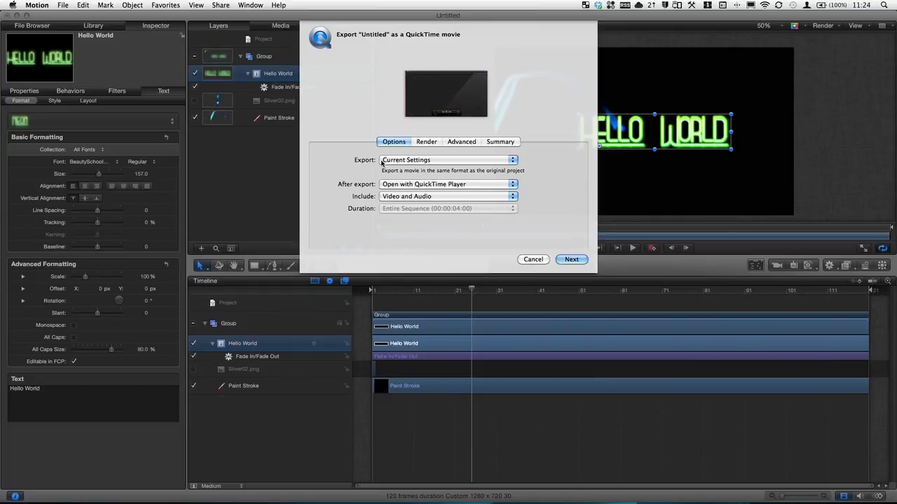
left_click(499, 141)
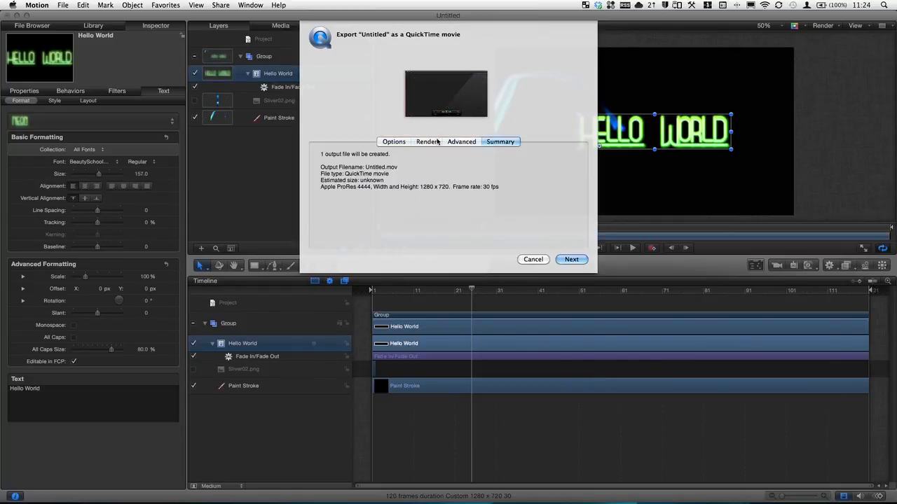
left_click(392, 141)
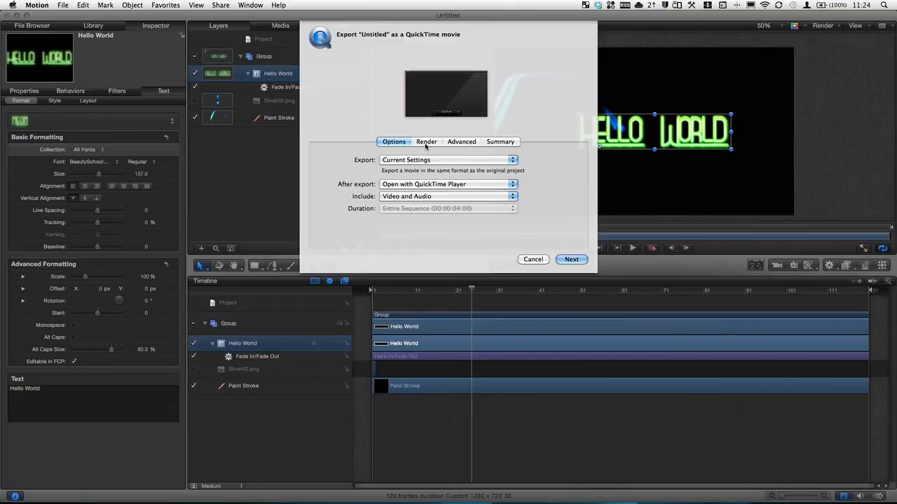
left_click(501, 142)
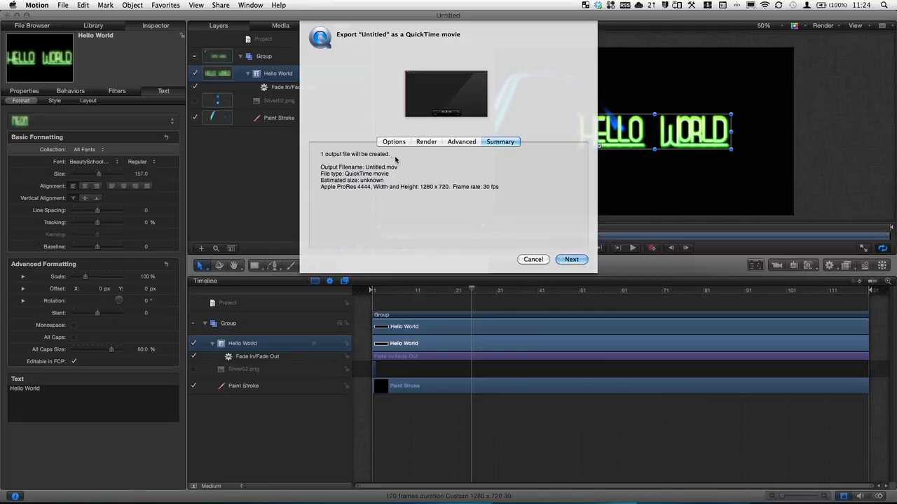
mouse_move(421, 194)
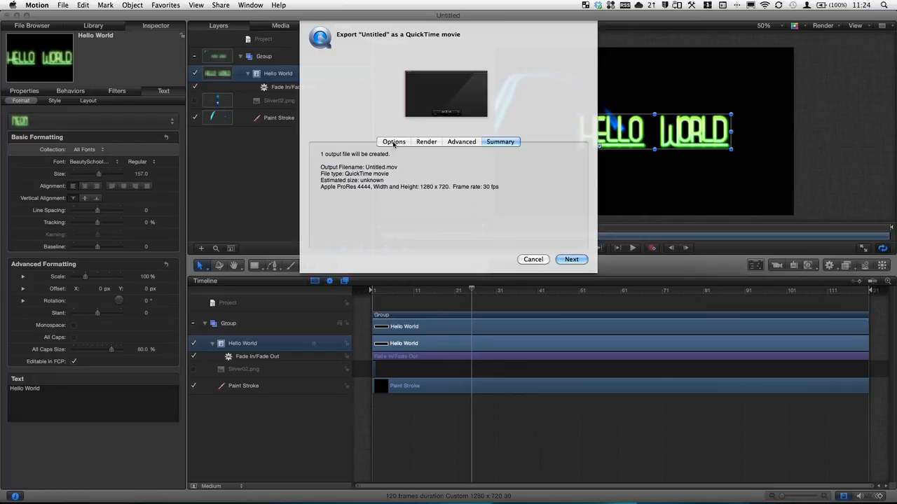
left_click(393, 142)
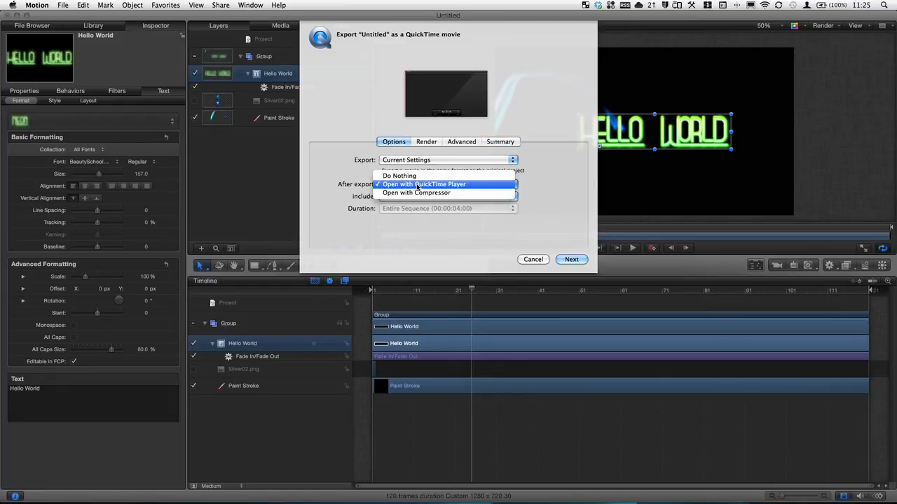
left_click(423, 184)
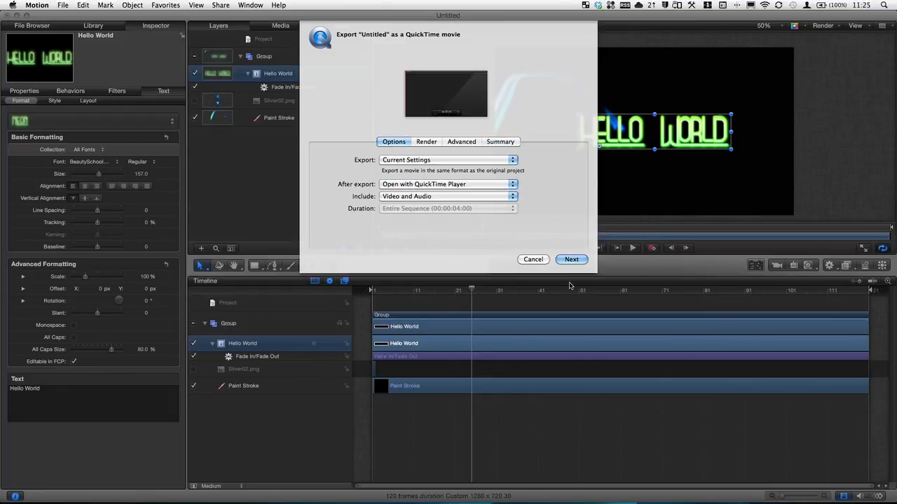
left_click(571, 260)
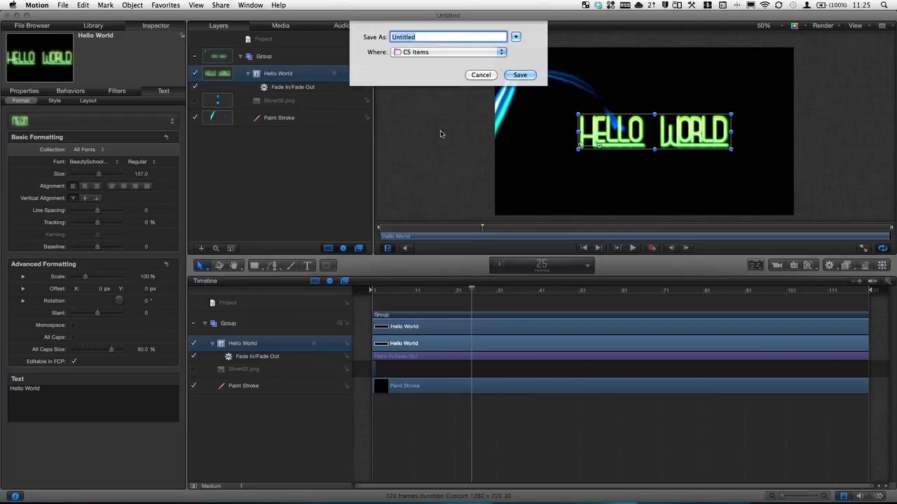
left_click(500, 52)
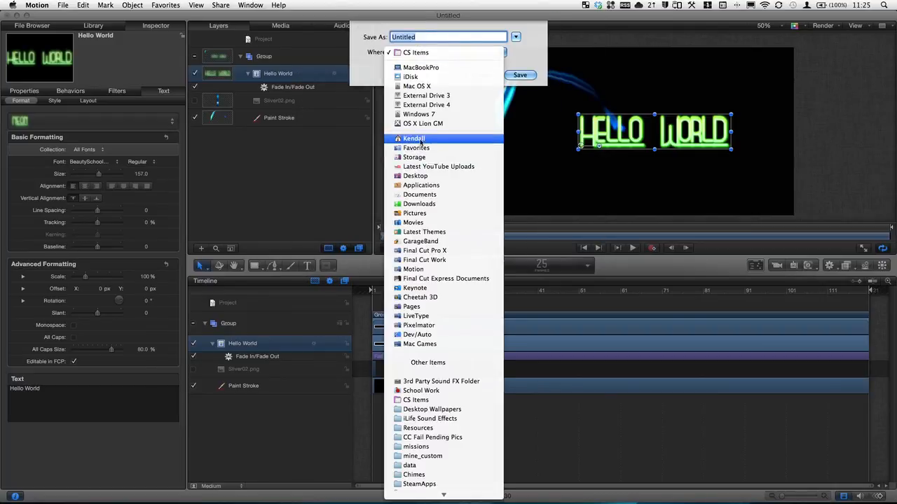
left_click(420, 175)
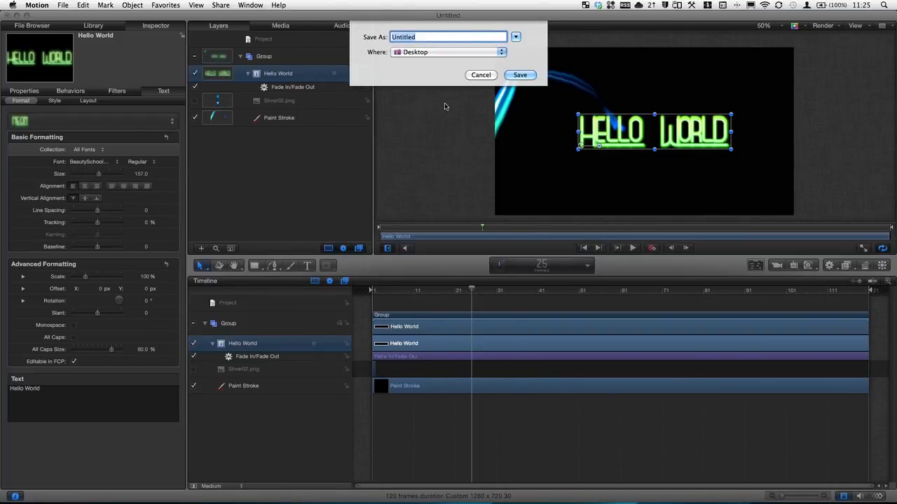
mouse_move(480, 76)
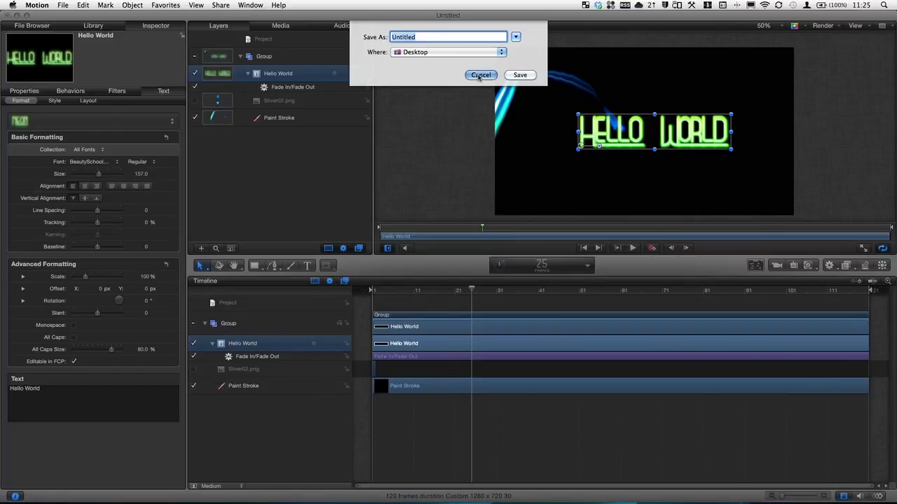
left_click(520, 76)
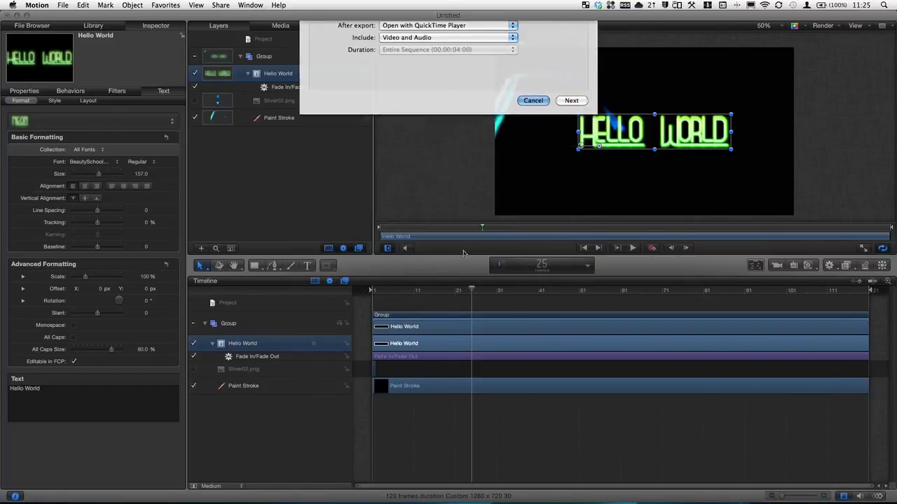
left_click(532, 101)
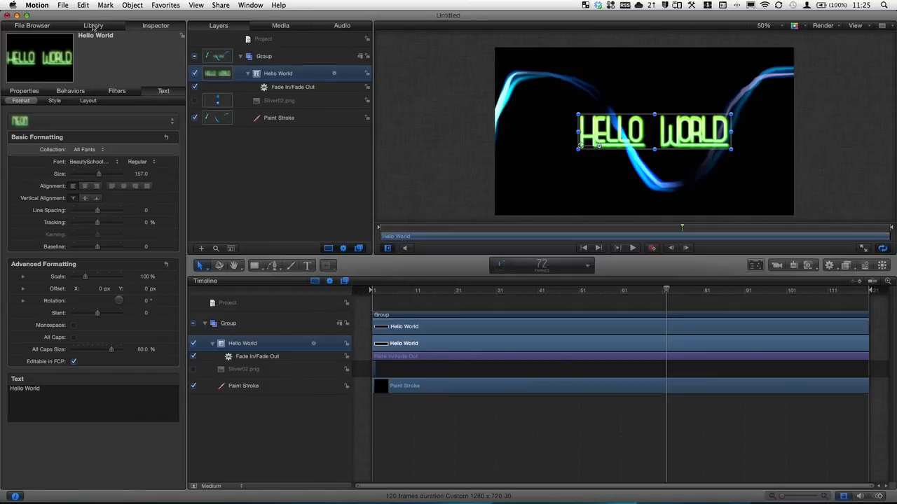
Browse the Library's Content collection with All items shown, scrolling through the graphic and image thumbnails
left_click(92, 25)
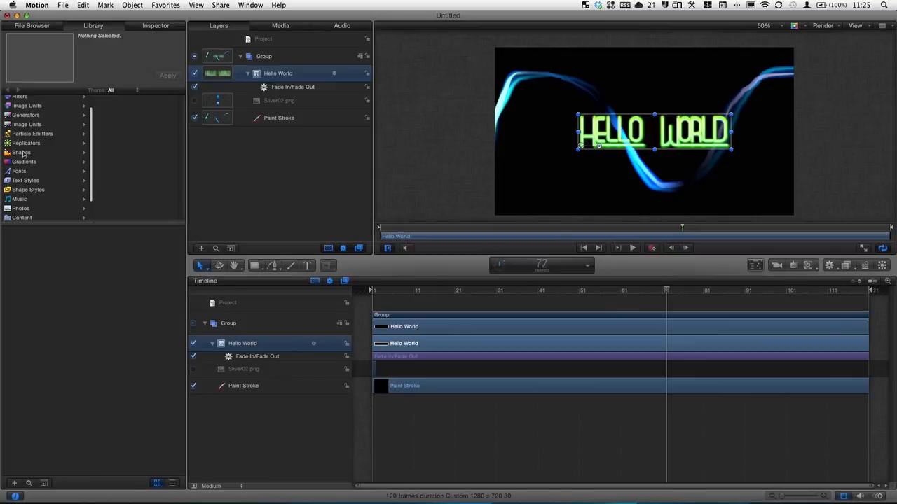
left_click(23, 196)
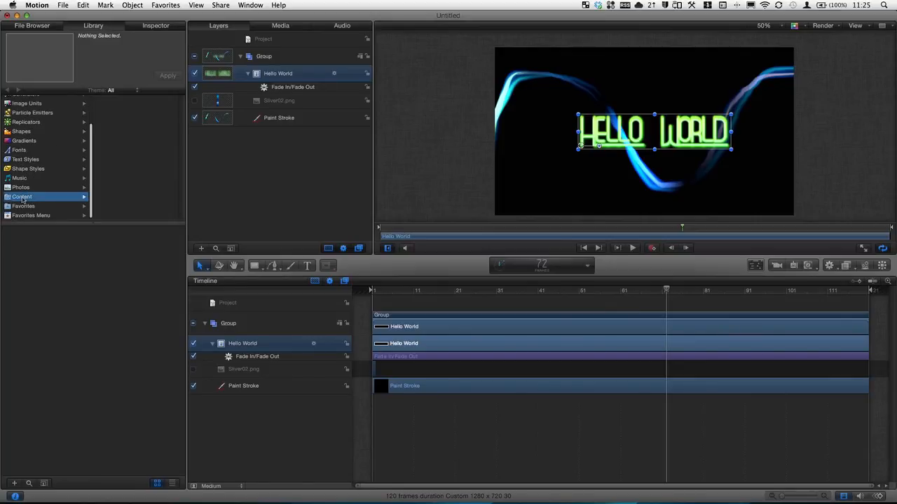
left_click(21, 197)
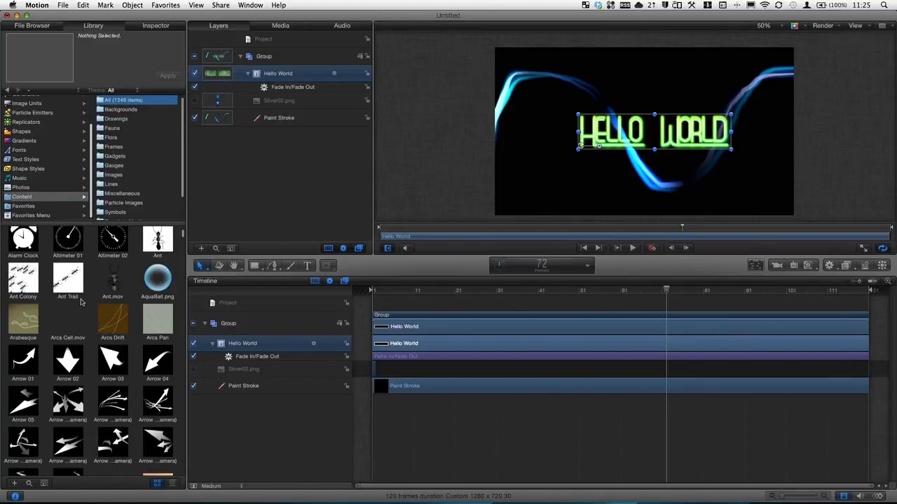
scroll("down", 3)
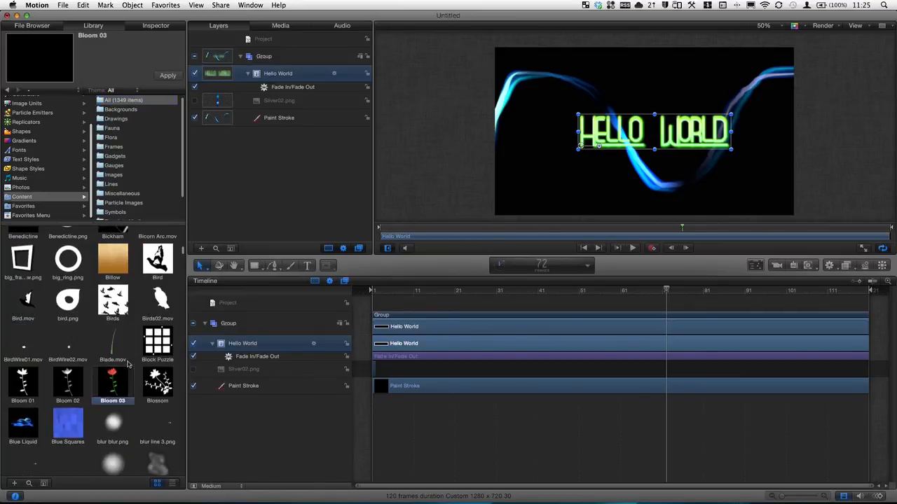
scroll("down", 3)
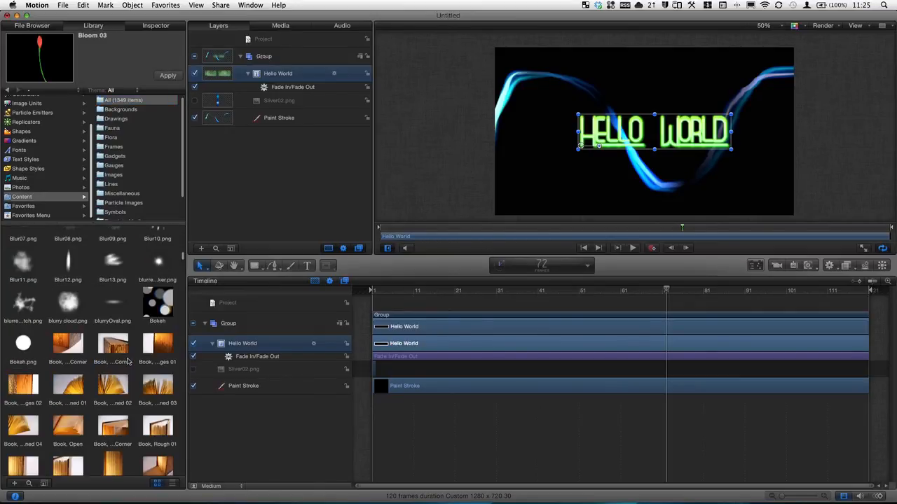